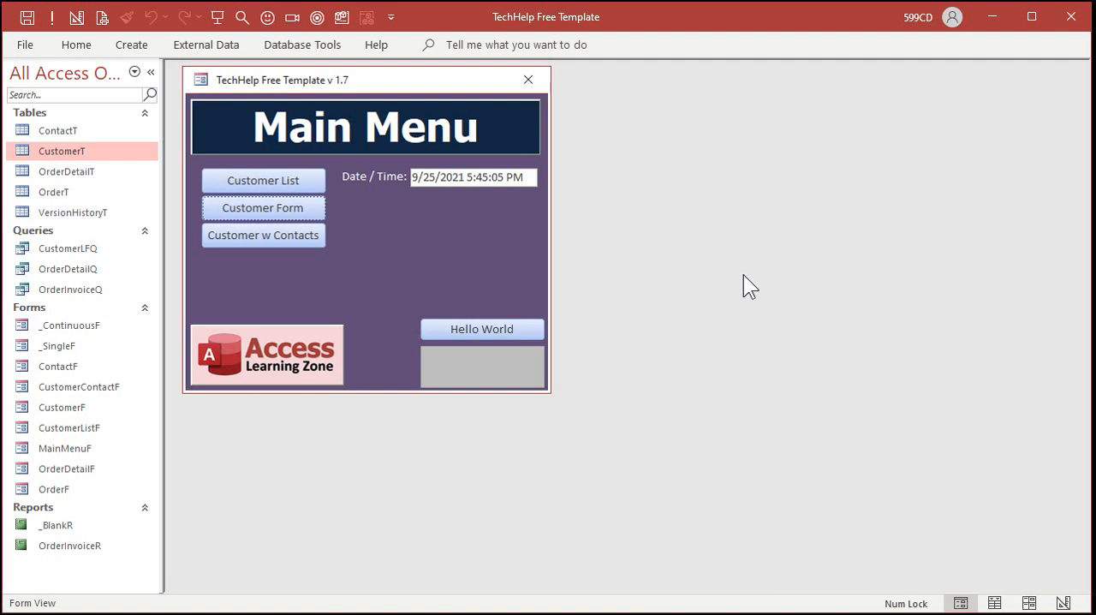
pyautogui.moveTo(420, 257)
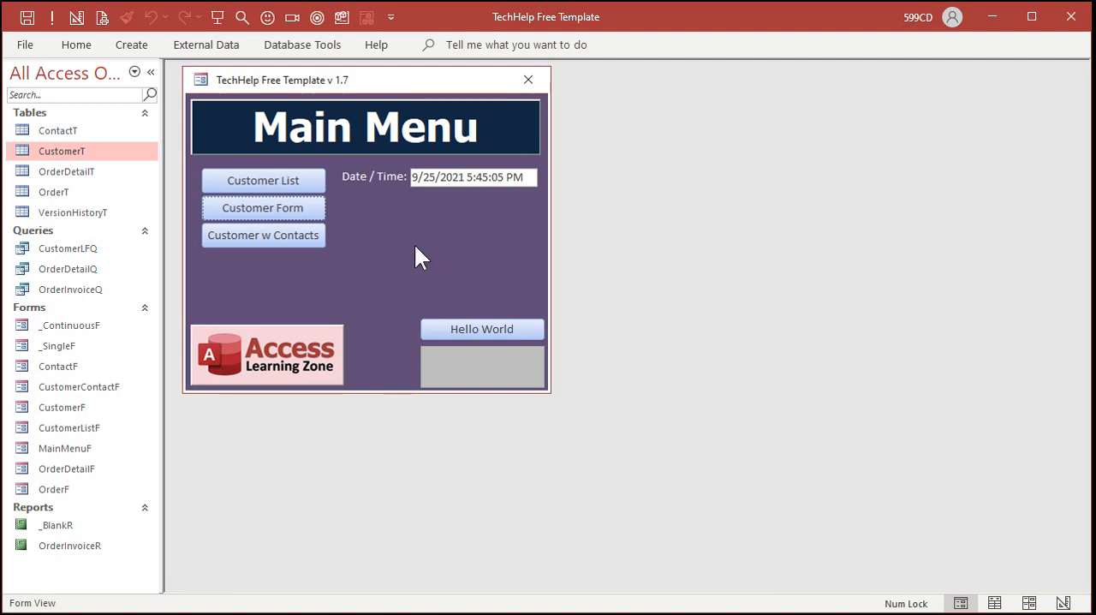
pyautogui.moveTo(510, 100)
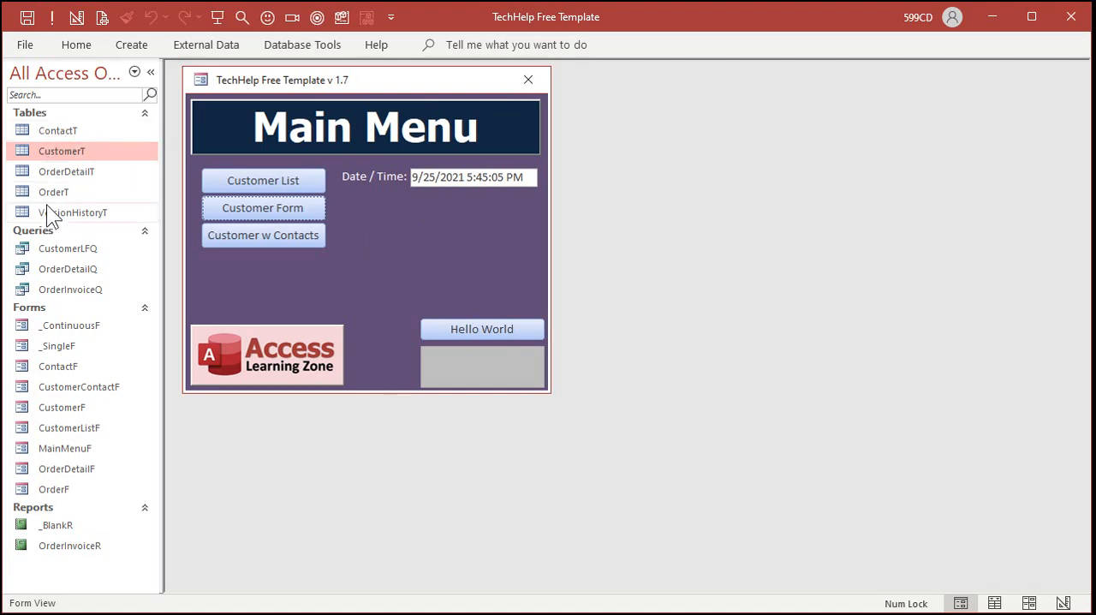
# Design a new table with ProductID AutoNumber, ProductName Short Text and UnitPrice Currency fields.
pyautogui.click(130, 45)
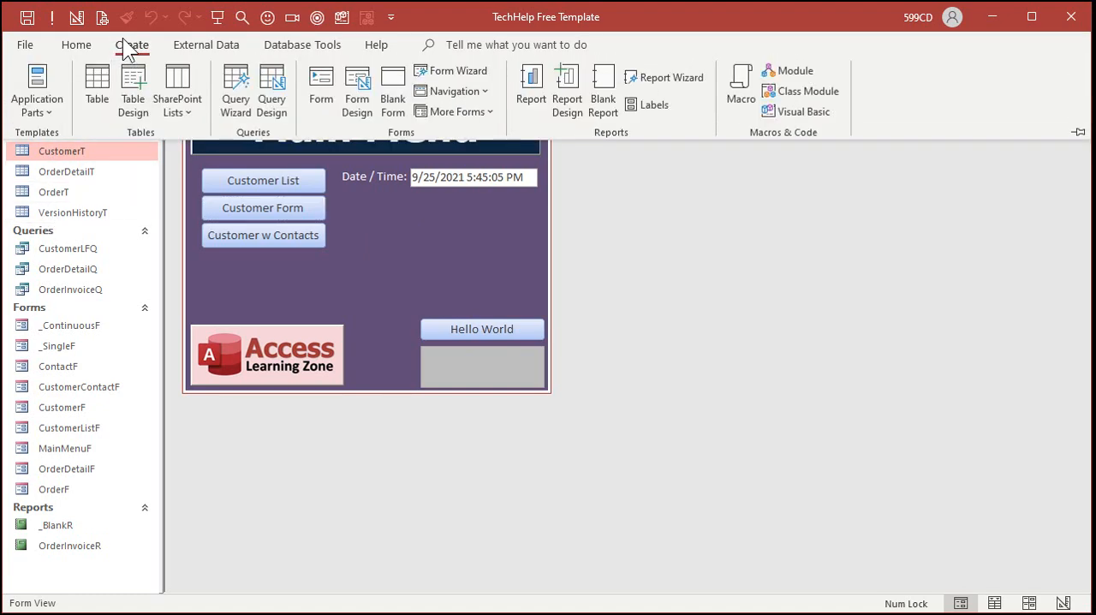
pyautogui.click(134, 89)
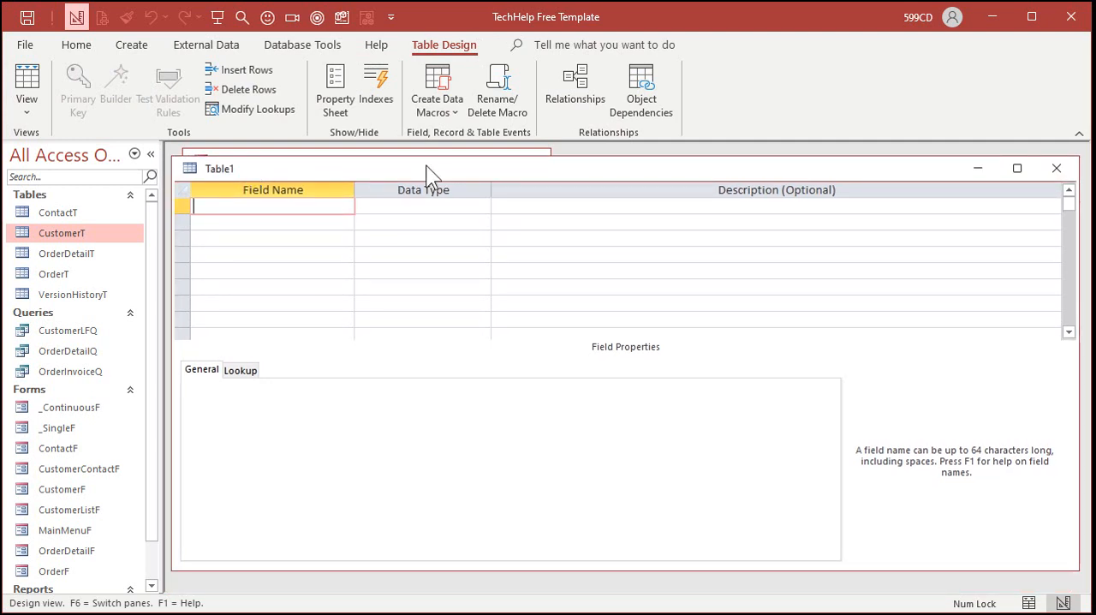
pyautogui.write('ProductID')
pyautogui.click(272, 221)
pyautogui.write('ProductName')
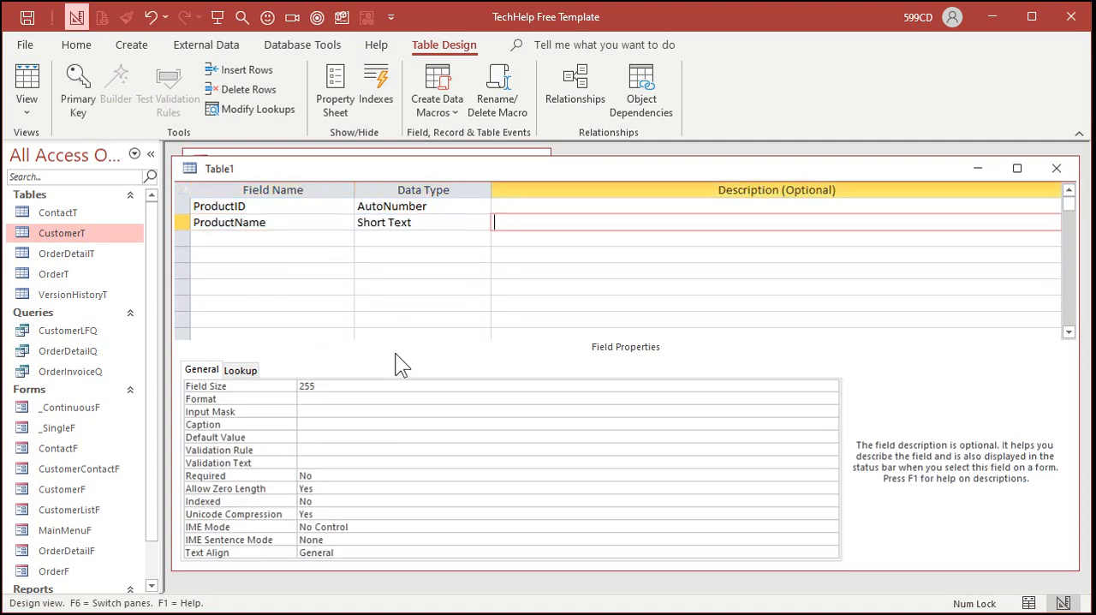
pyautogui.click(273, 238)
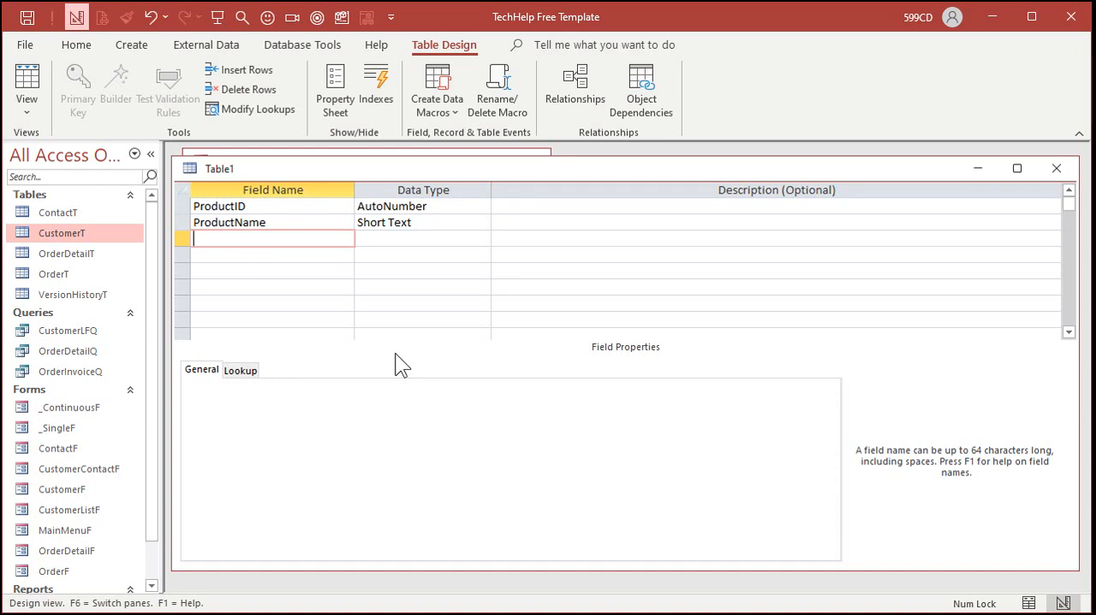
pyautogui.write('UnitPrice')
pyautogui.click(423, 238)
pyautogui.write('Currency')
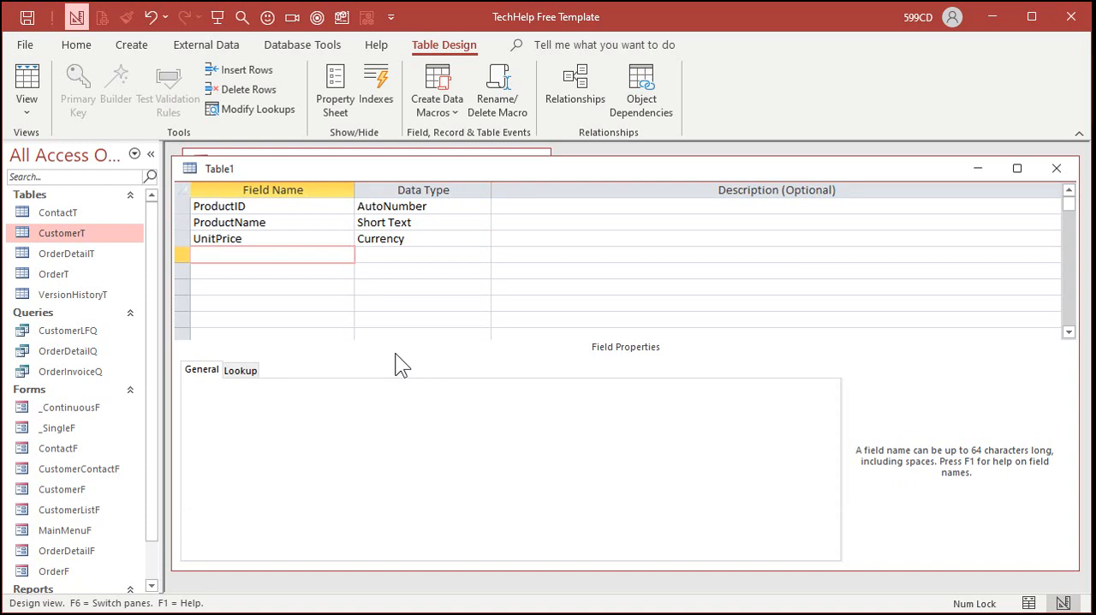
# Save the table as ProductT and let Access make ProductID the primary key.
pyautogui.click(272, 253)
pyautogui.write('Pro')
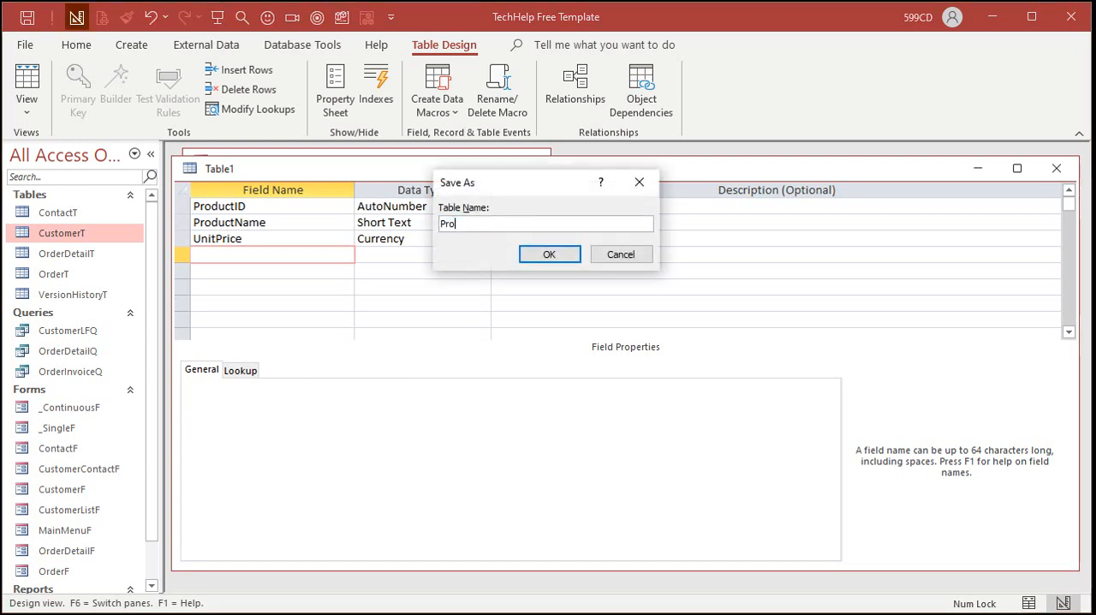
pyautogui.click(549, 253)
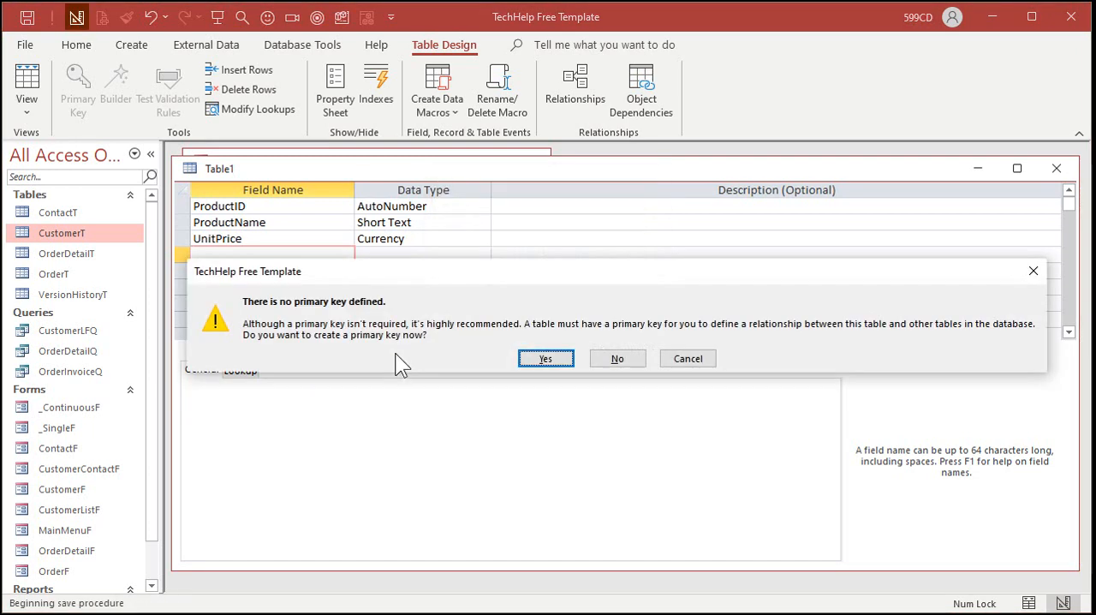
pyautogui.click(616, 358)
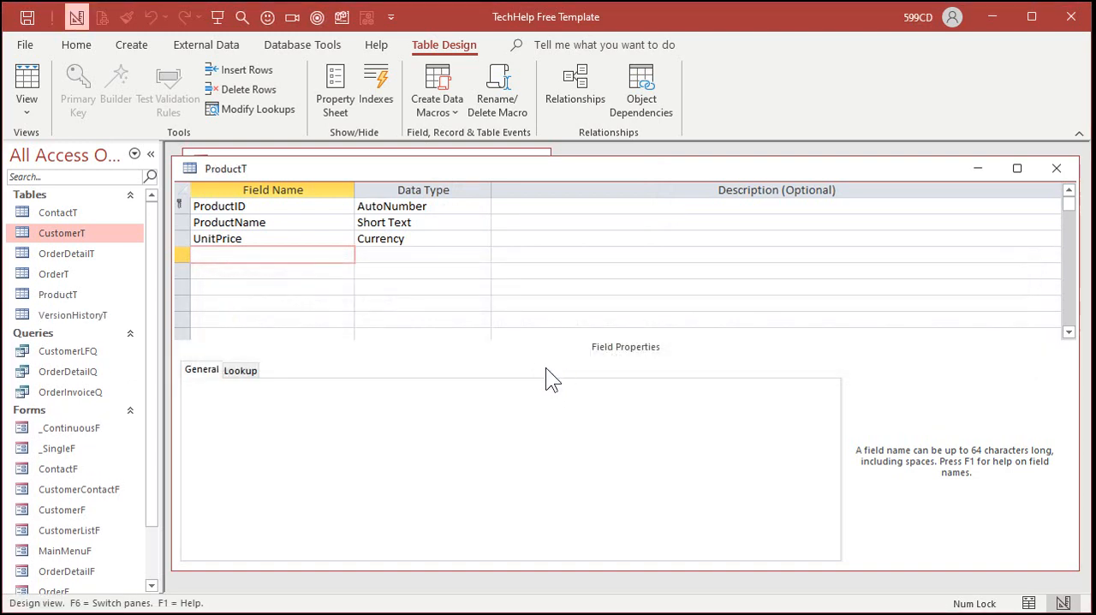
# Enter Phaser $100.00, Photon Torp $350.00 and Shield Generator $333.33 in ProductT's datasheet.
pyautogui.click(27, 82)
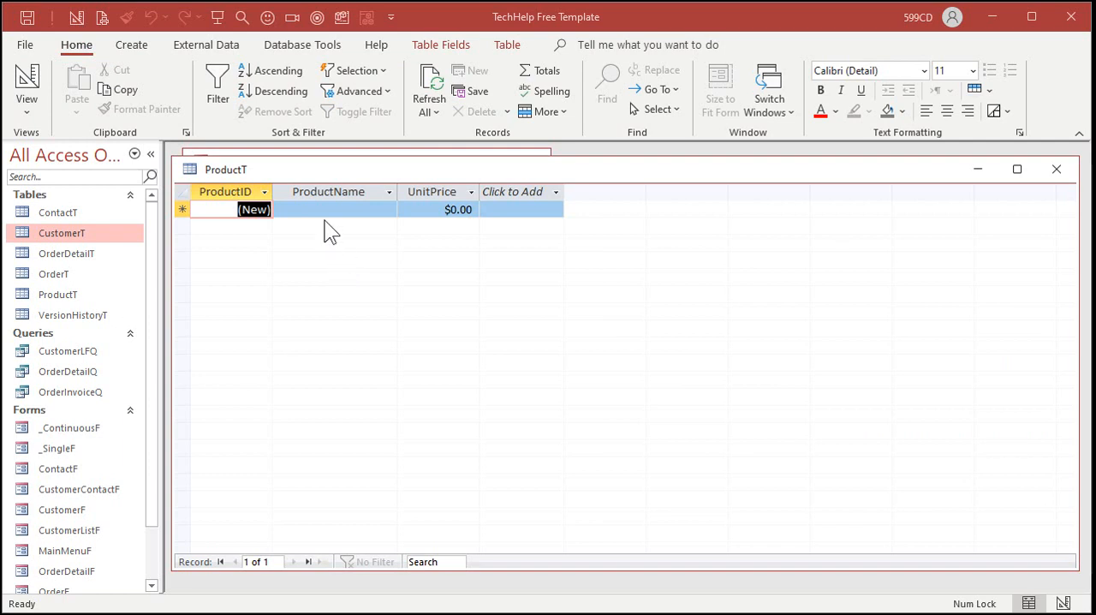
pyautogui.click(334, 209)
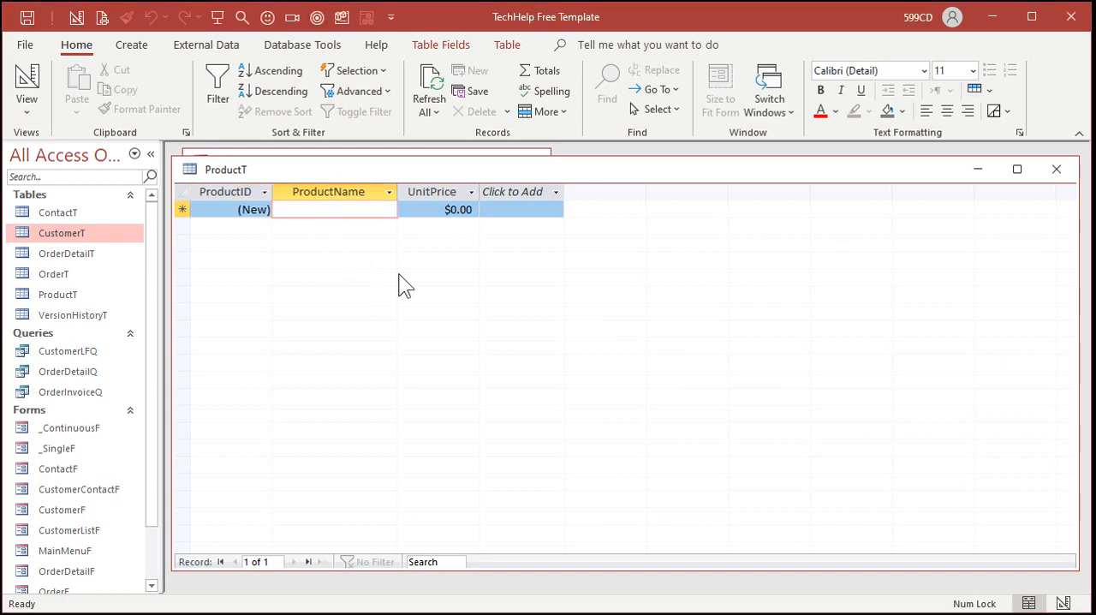
pyautogui.write('Phaser')
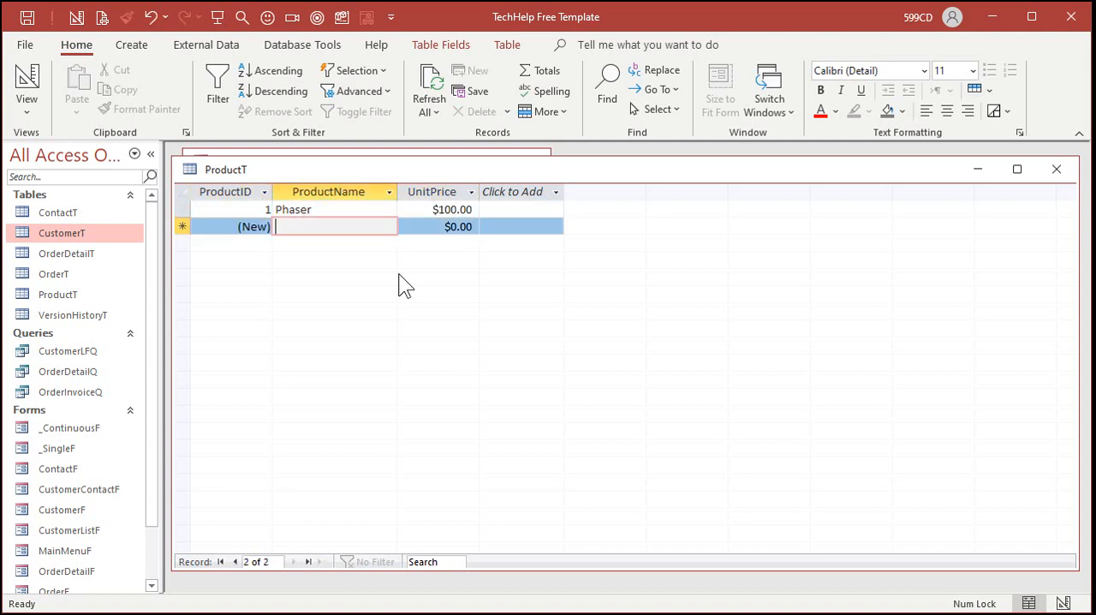
pyautogui.write('Photon Torp')
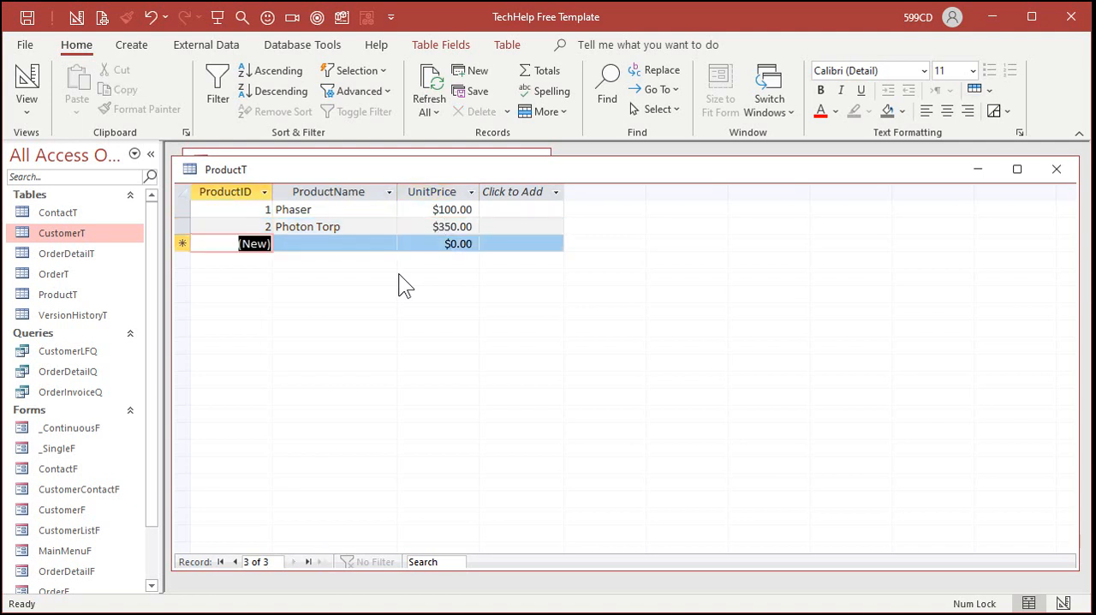
pyautogui.write('Sheil')
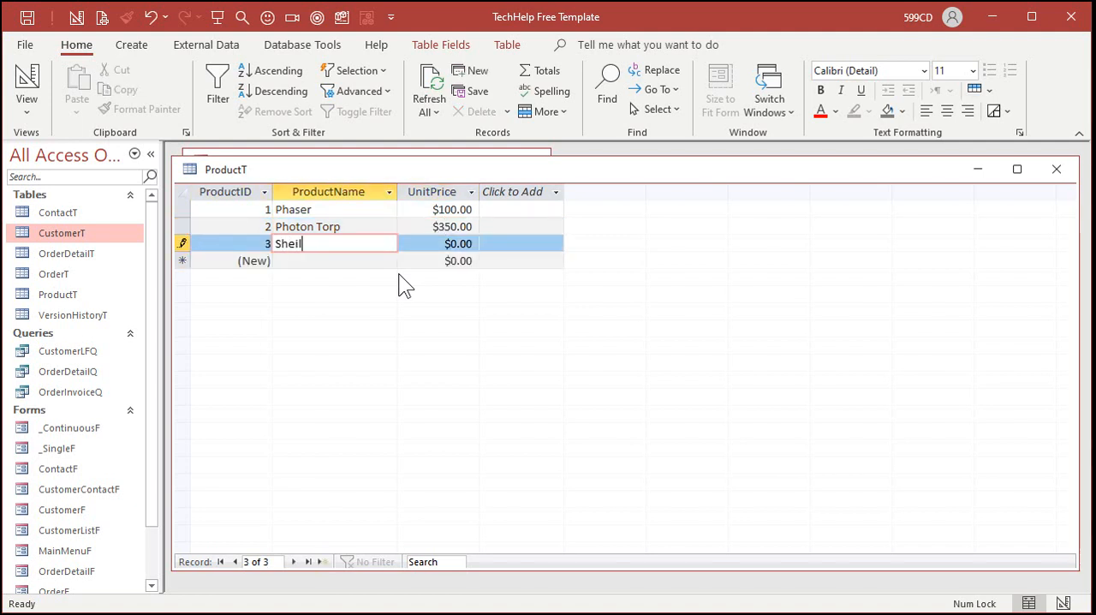
pyautogui.write('d Generator')
pyautogui.click(439, 243)
pyautogui.write('$333.33')
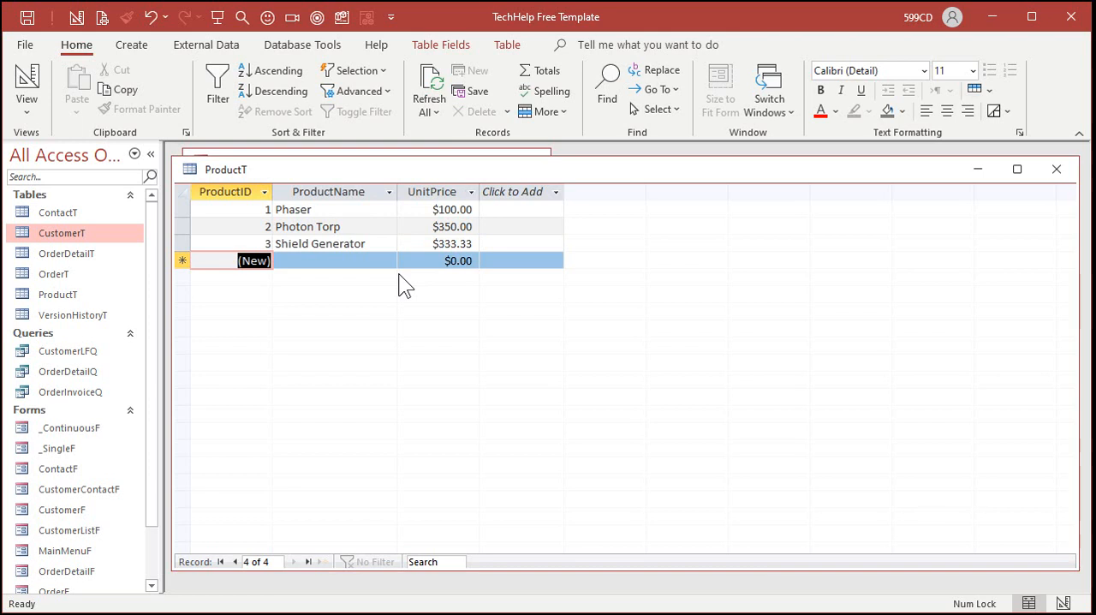
pyautogui.moveTo(750, 287)
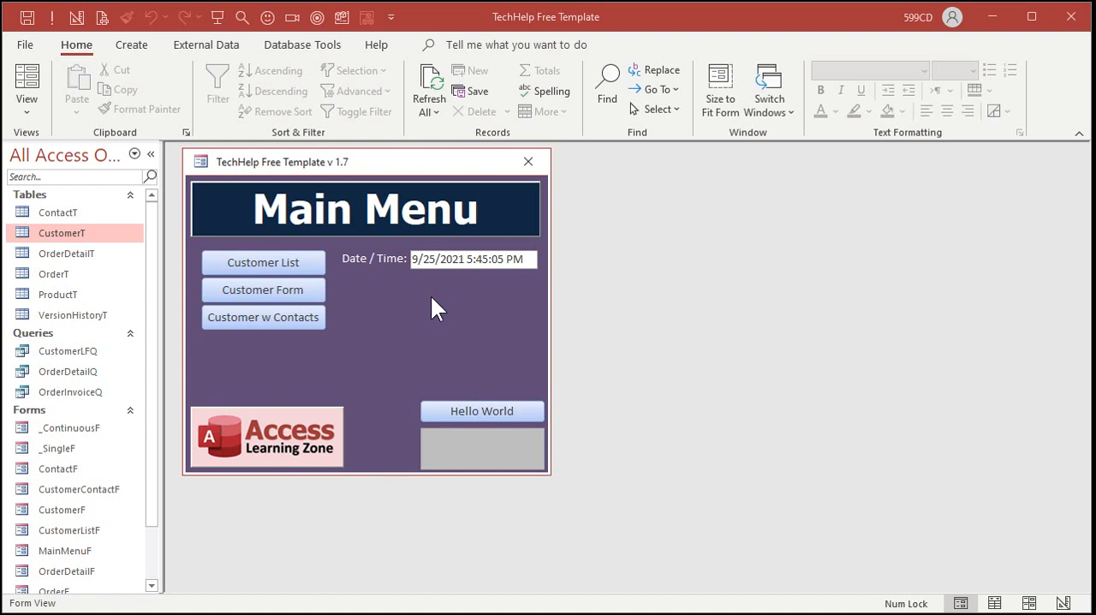
pyautogui.moveTo(428, 325)
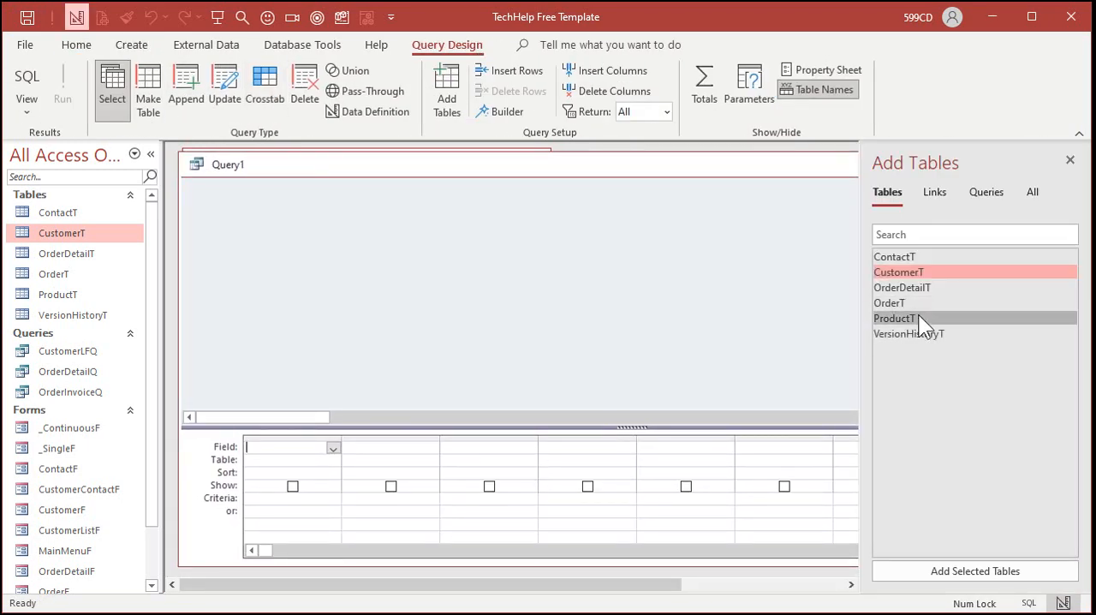
# Add the ProductT table to a new query design.
pyautogui.doubleClick(894, 319)
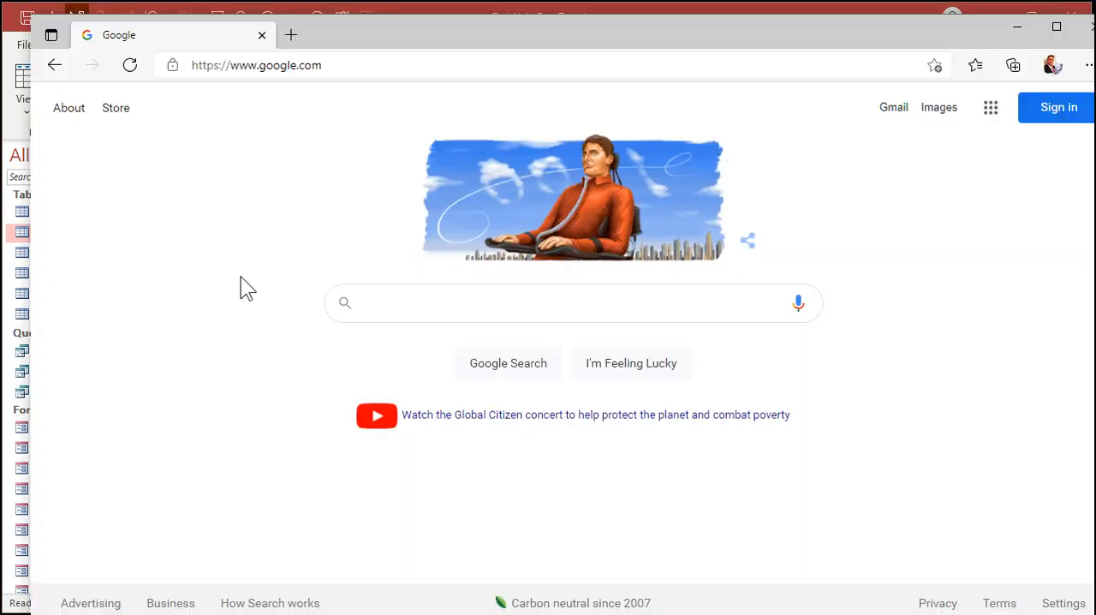
# Search Google for '1 usd to cad' and read the 1.27 exchange rate.
pyautogui.click(565, 301)
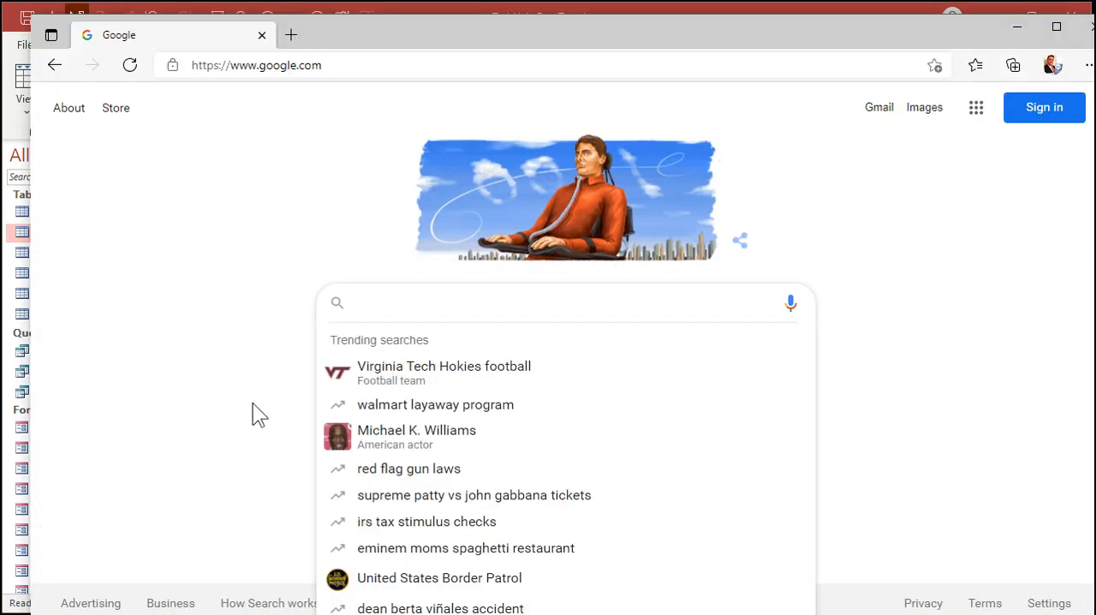
pyautogui.write('1 usd')
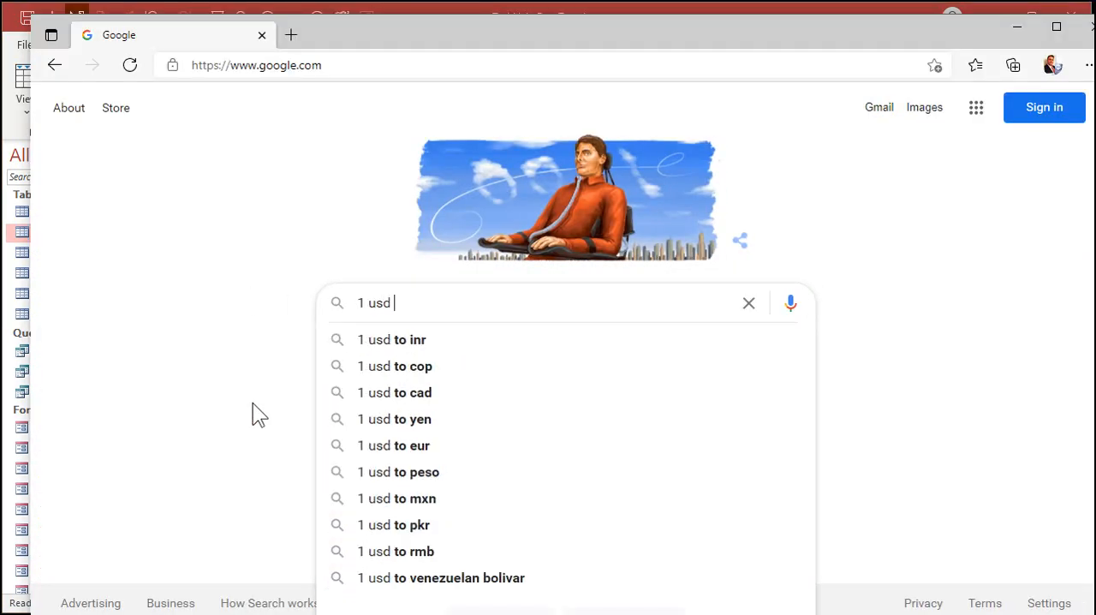
pyautogui.click(394, 392)
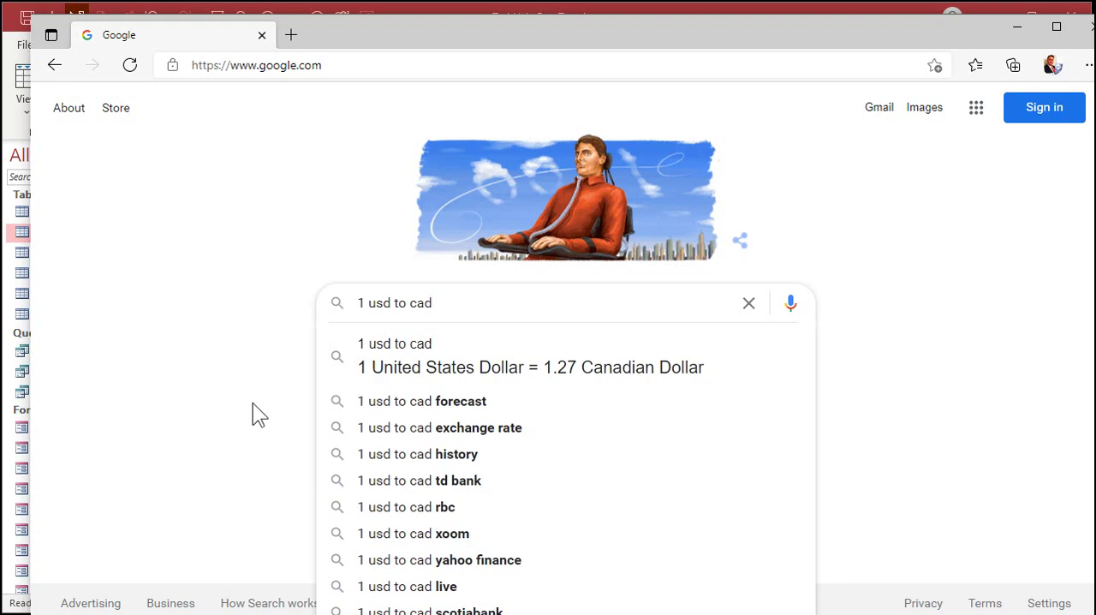
pyautogui.press('Return')
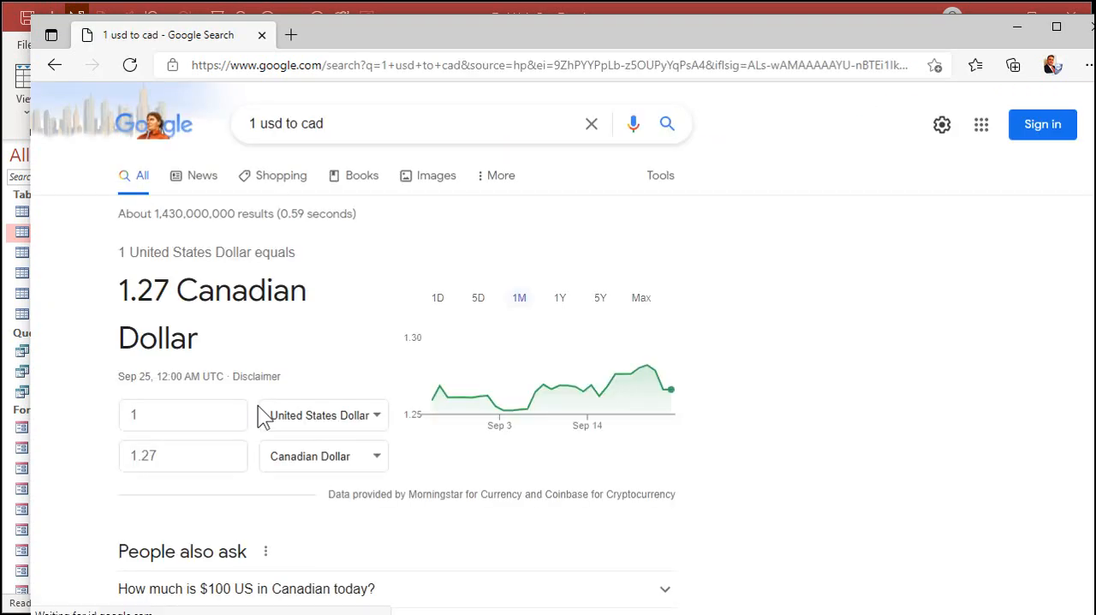
pyautogui.moveTo(129, 283)
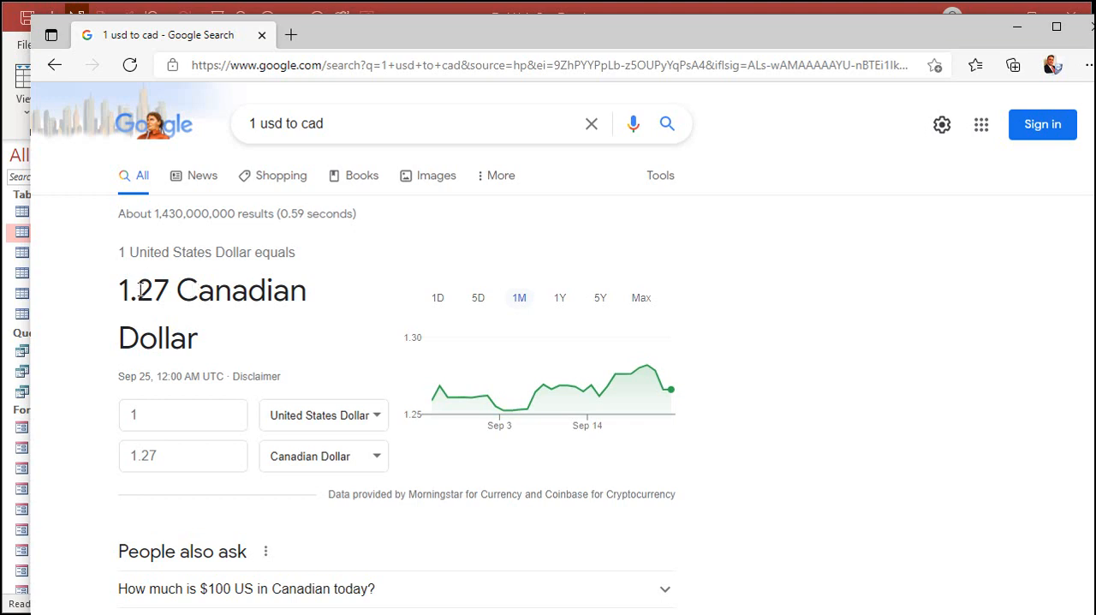
pyautogui.moveTo(401, 223)
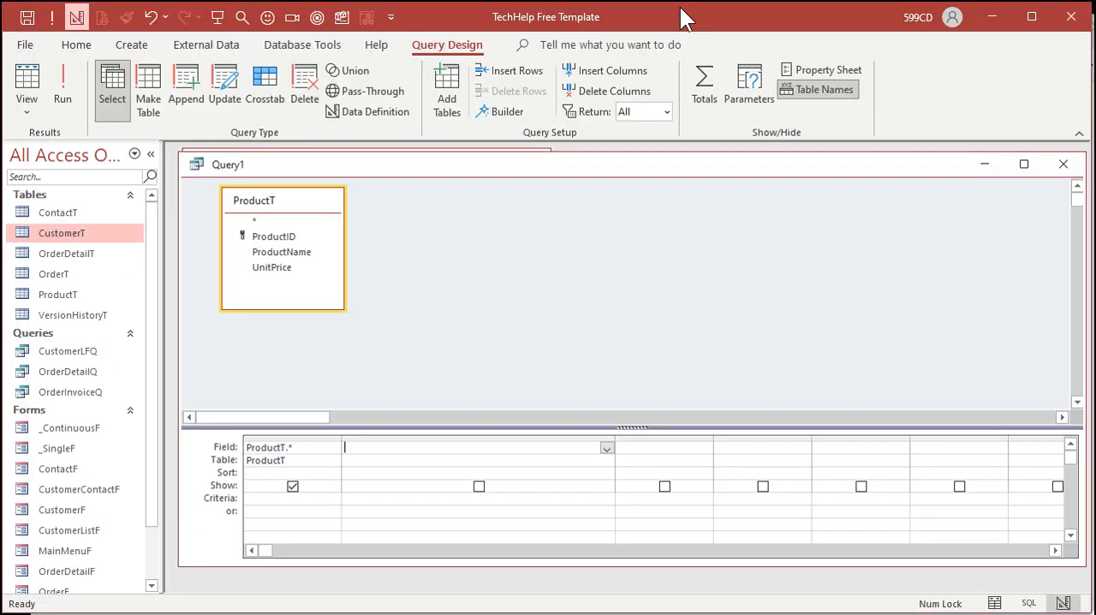
pyautogui.moveTo(446, 334)
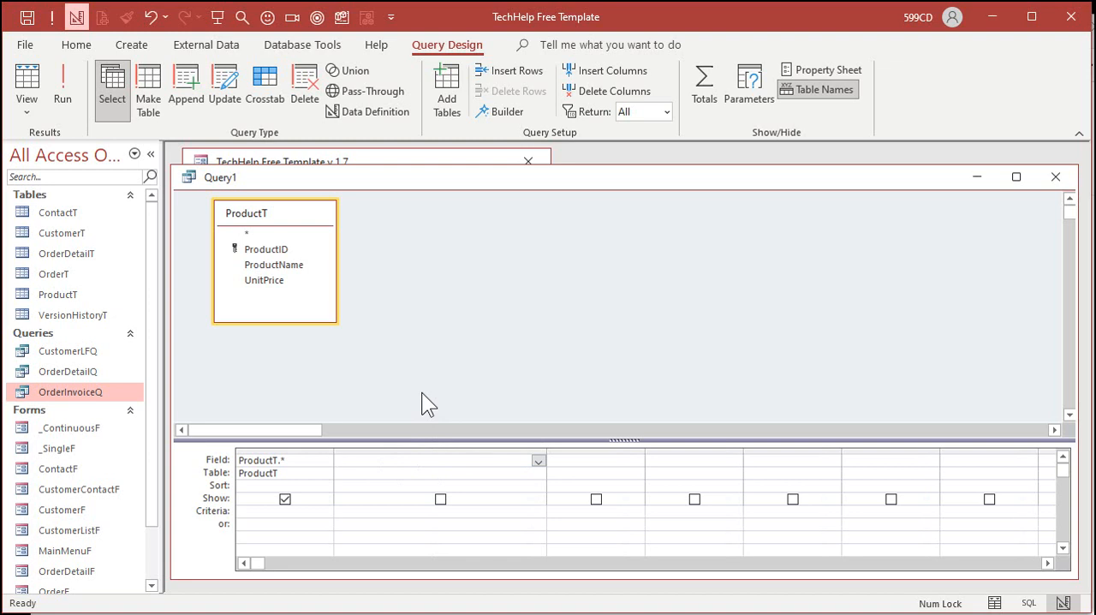
# Add the calculated field PriceCAD: [UnitPrice]*1.27 to the query.
pyautogui.write('PriceCAD: UnitPrice')
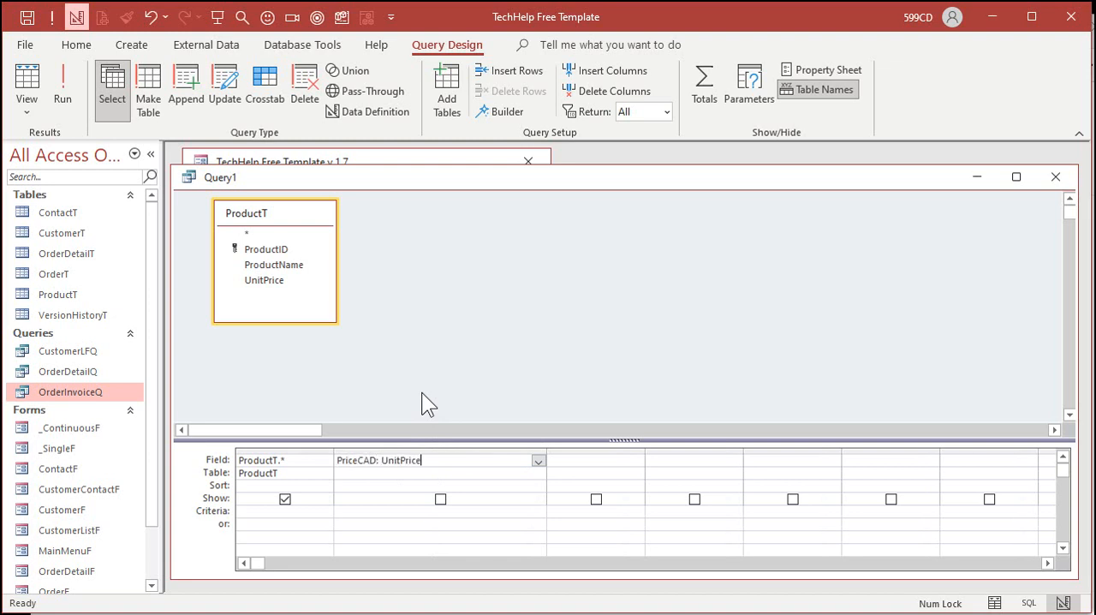
pyautogui.write('* 1.')
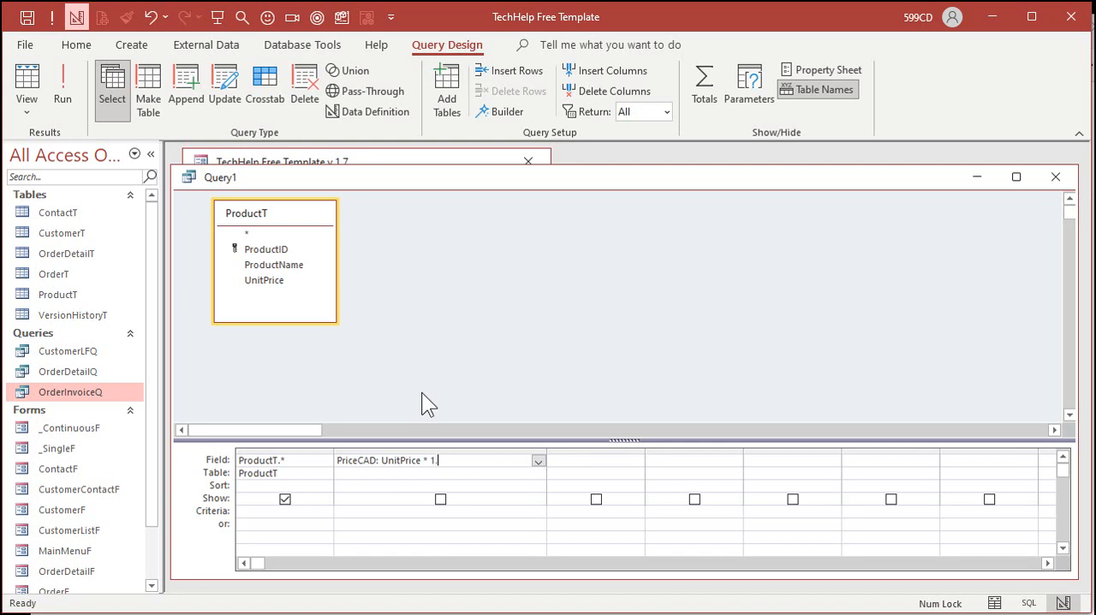
pyautogui.write('[UnitPrice]*1.27')
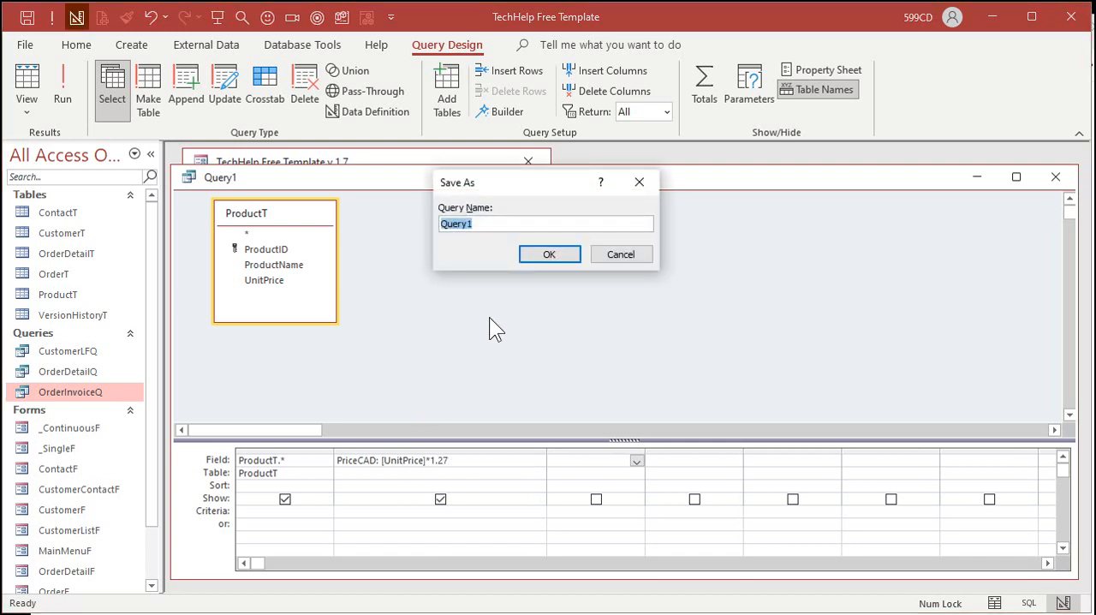
# Save the query as ProductQ and run it to see unrounded PriceCAD values like 423.3291.
pyautogui.write('Product')
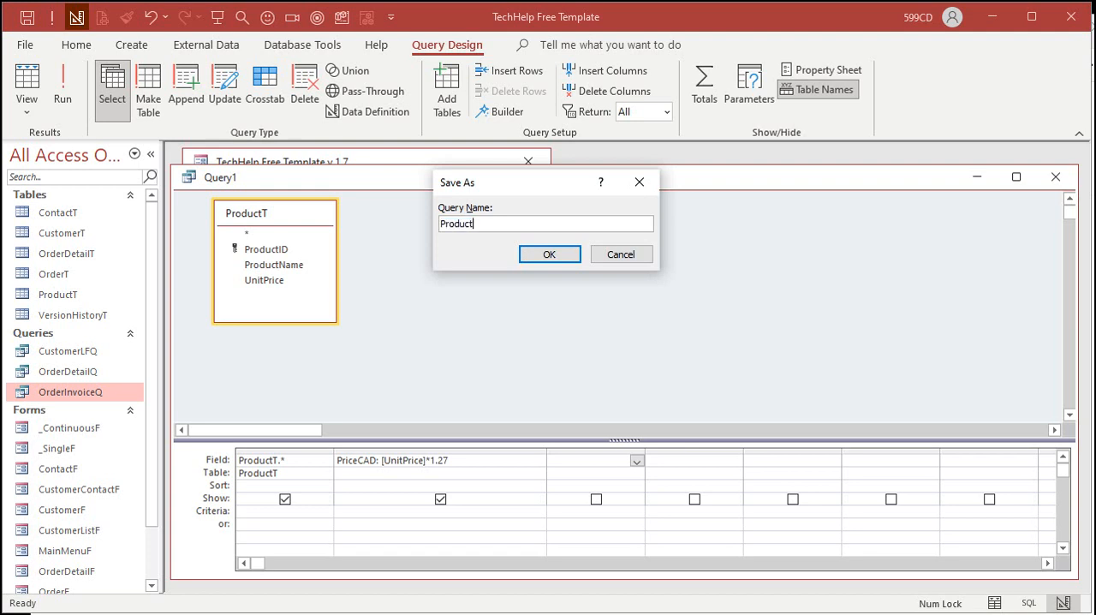
pyautogui.click(548, 253)
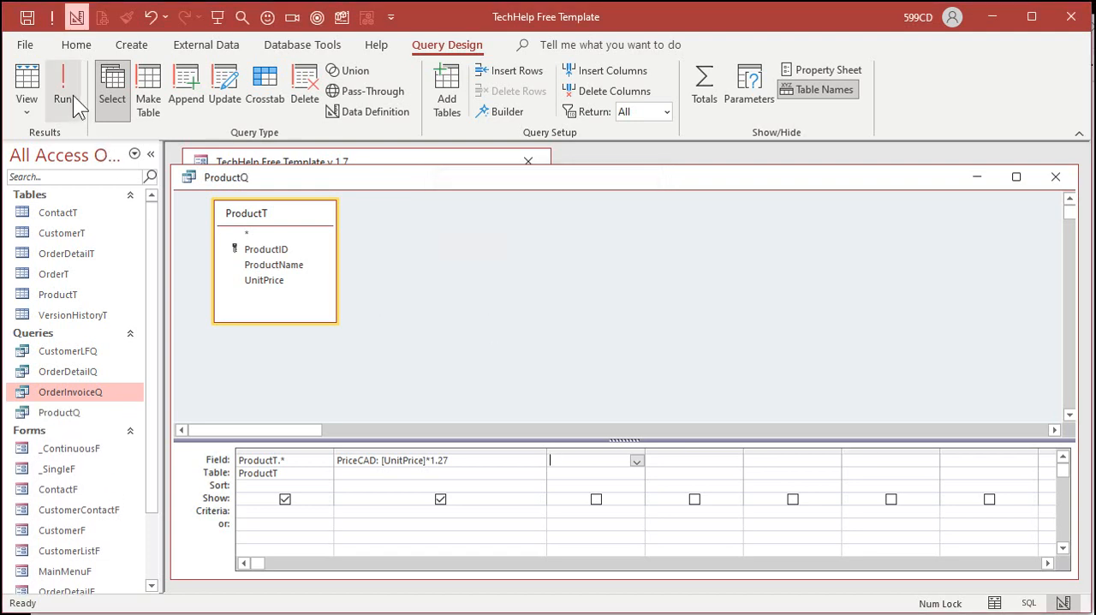
pyautogui.click(61, 82)
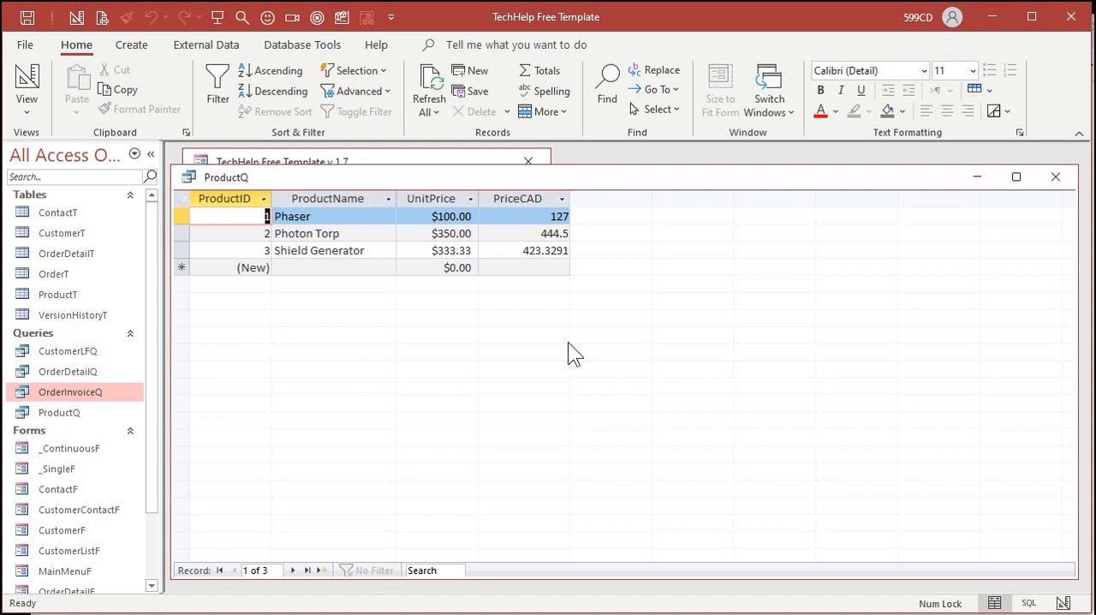
pyautogui.moveTo(524, 250)
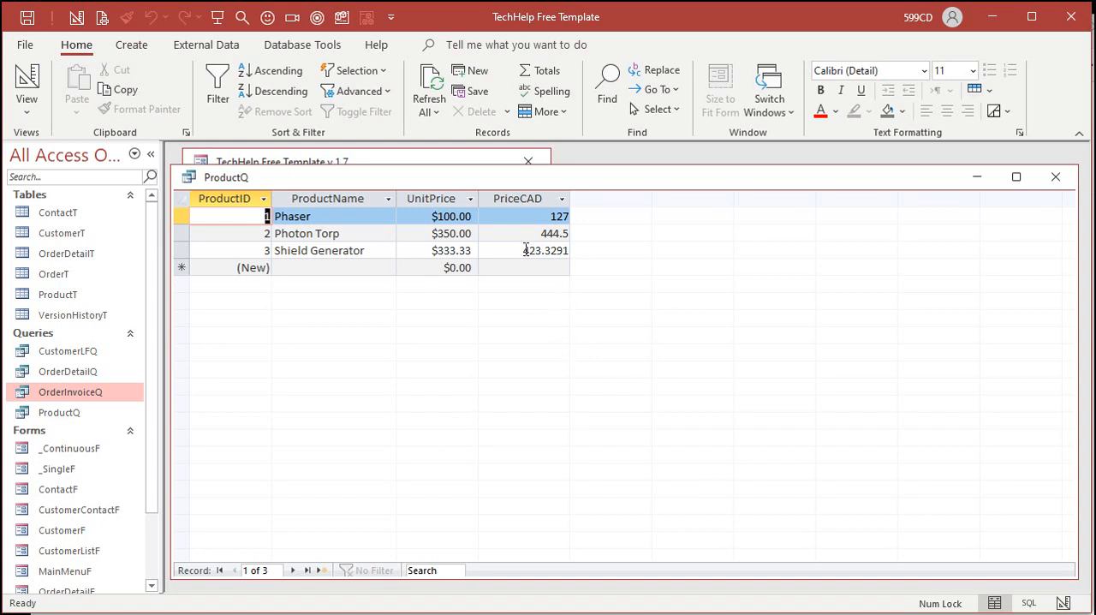
pyautogui.moveTo(579, 332)
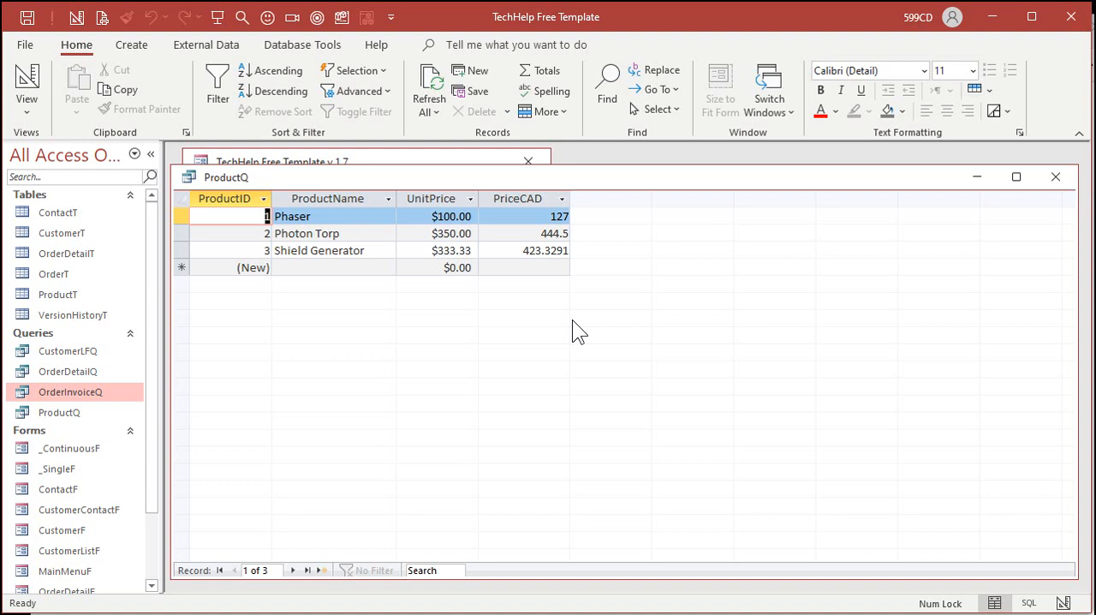
pyautogui.moveTo(545, 346)
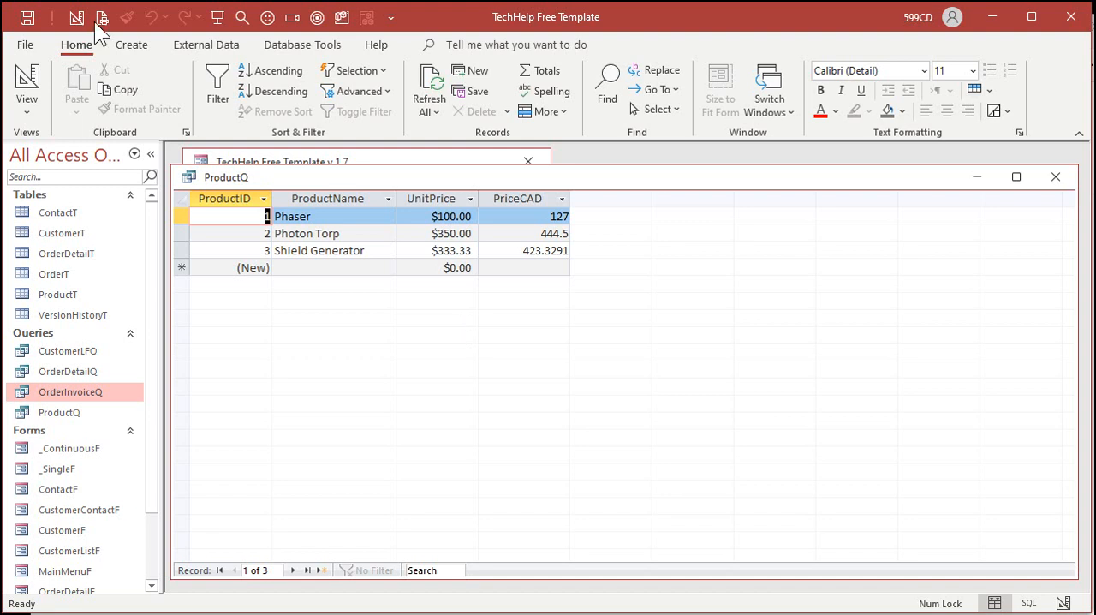
# Wrap the expression as PriceCAD: Round([UnitPrice]*1.27,2) so results show 423.33.
pyautogui.click(28, 82)
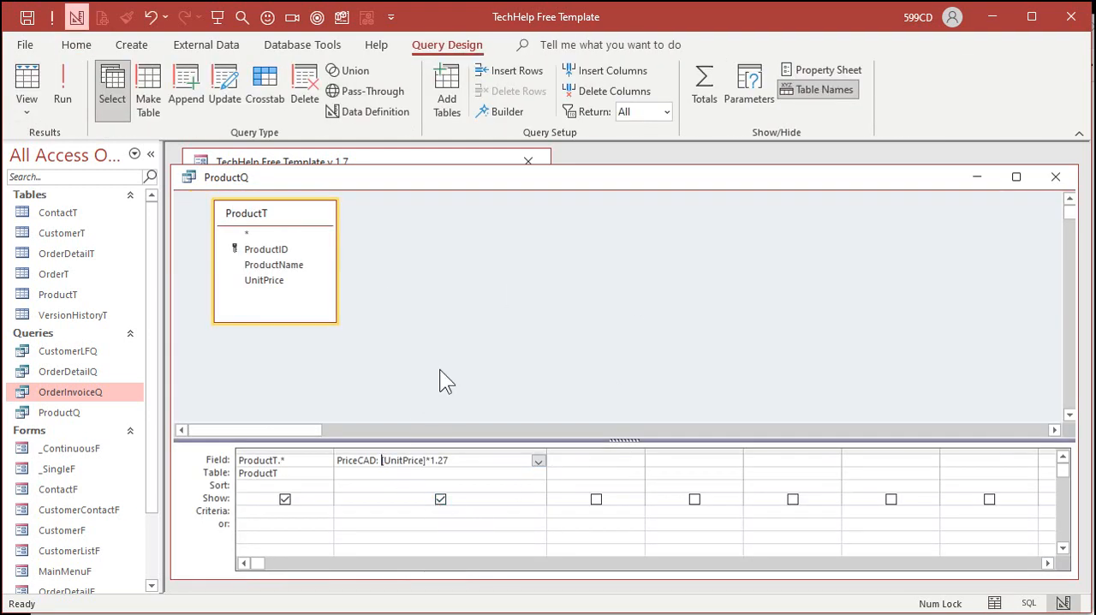
pyautogui.write('Round(')
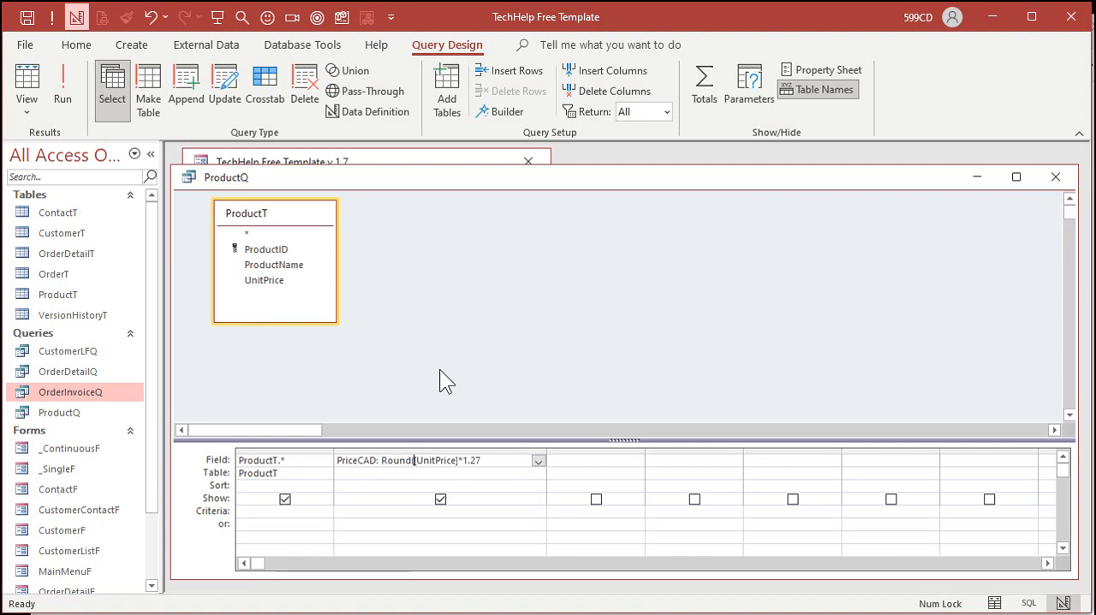
pyautogui.write(',2)')
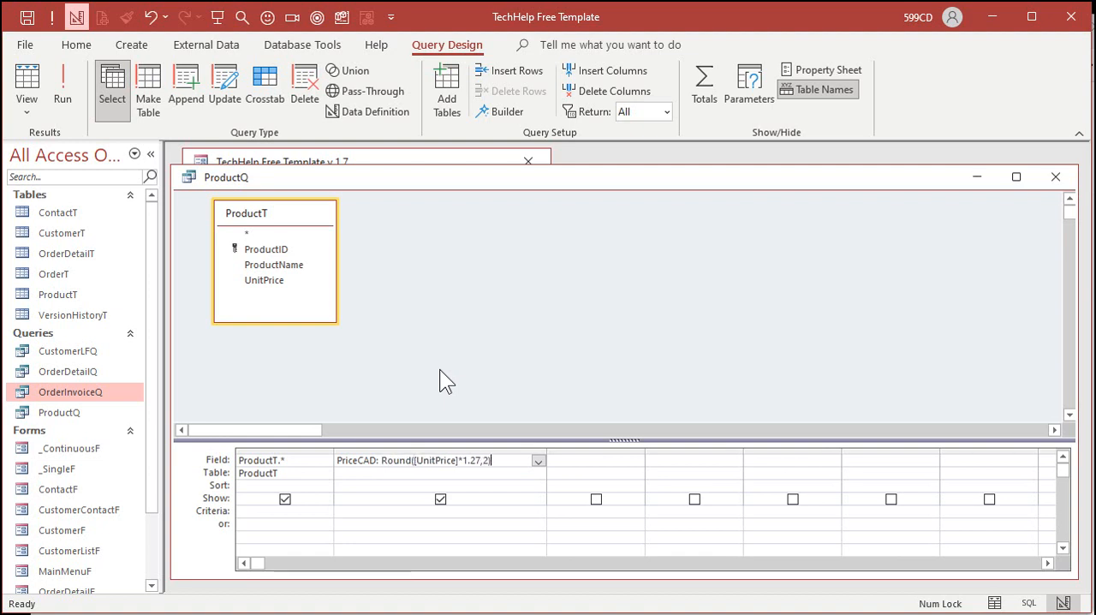
pyautogui.press('shift+F2')
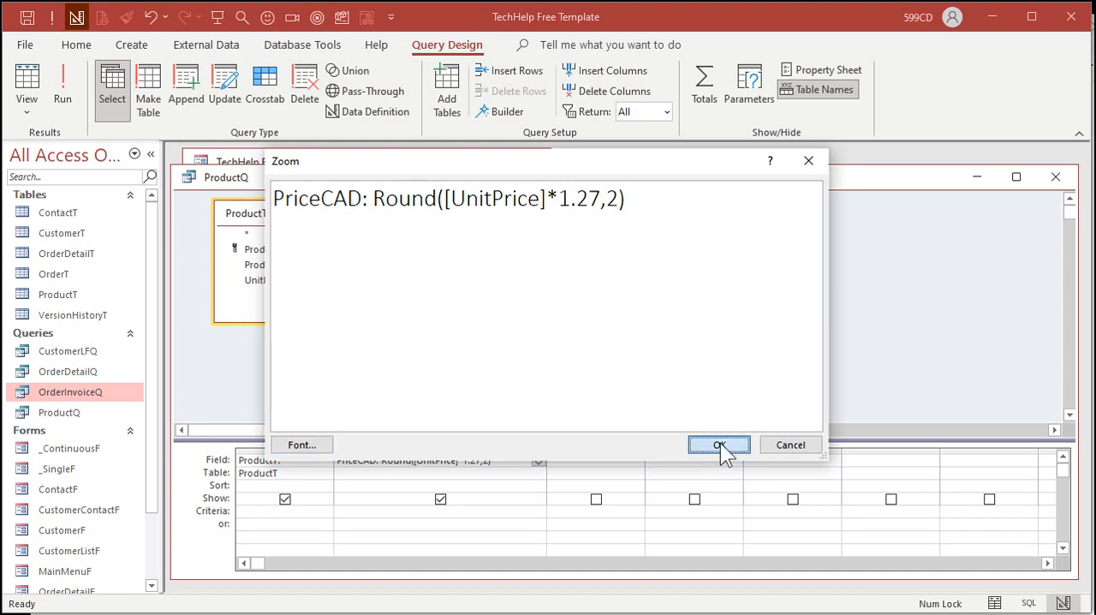
pyautogui.click(717, 445)
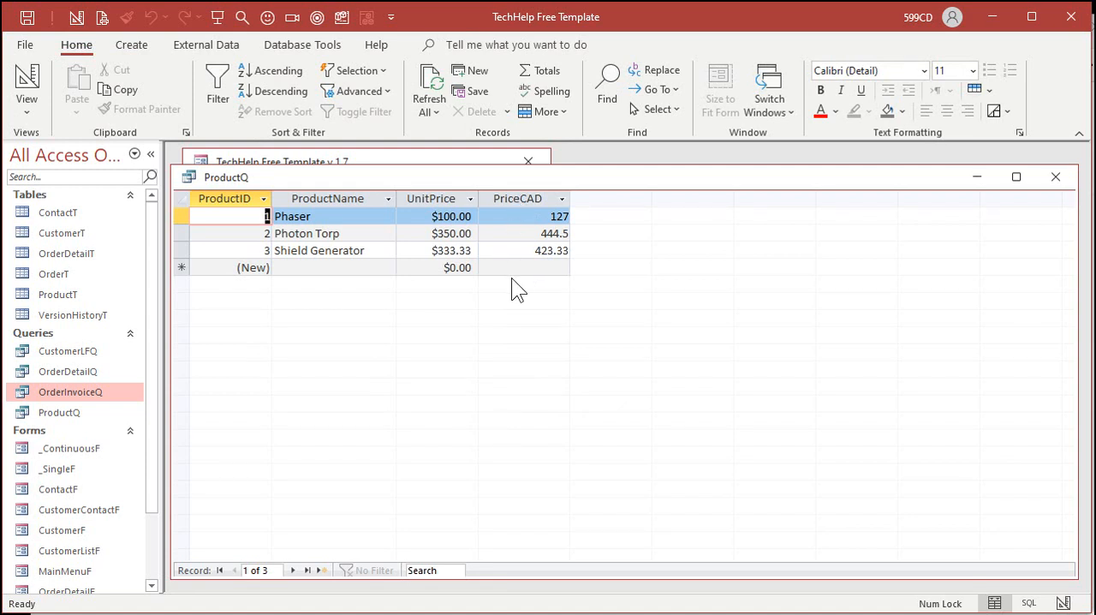
# Change the field to PriceCAD: CCur(Round([UnitPrice]*1.27,2)) and run it for currency values like $423.33.
pyautogui.click(25, 82)
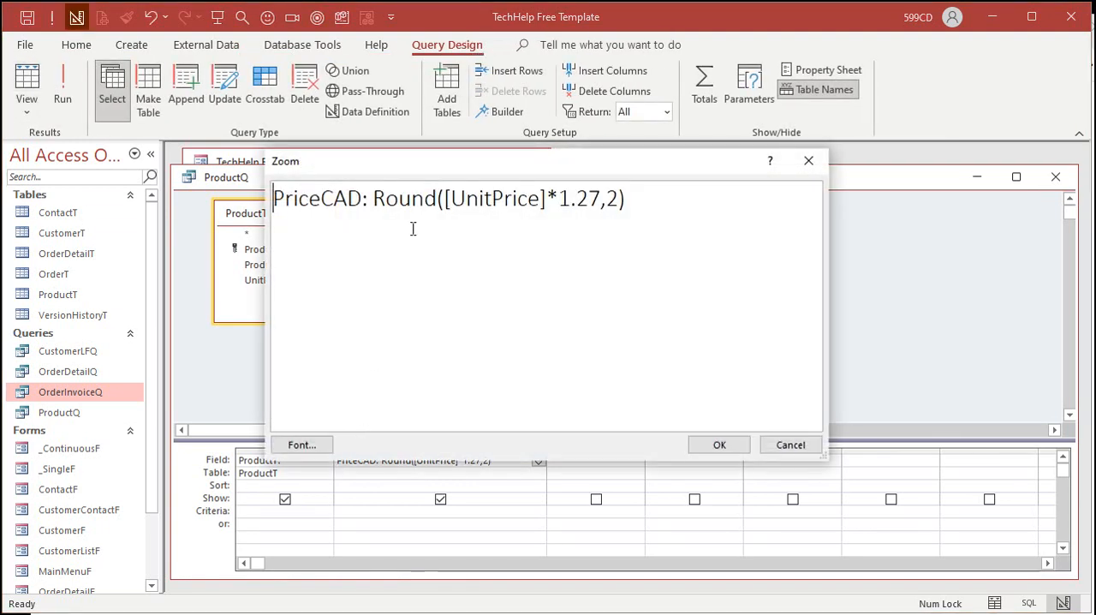
pyautogui.write('CCUR(')
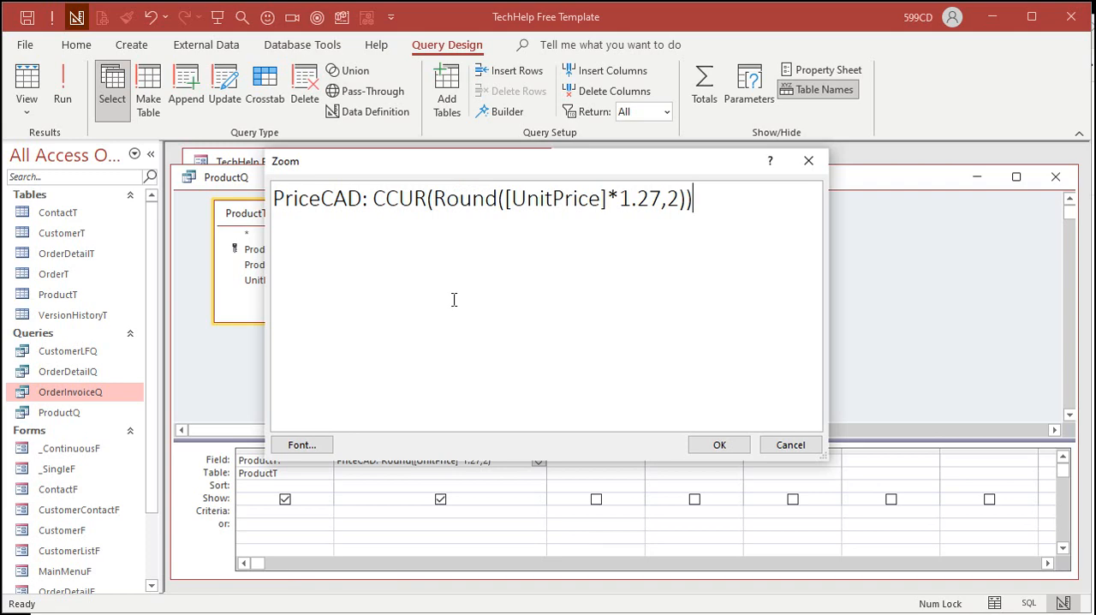
pyautogui.click(720, 445)
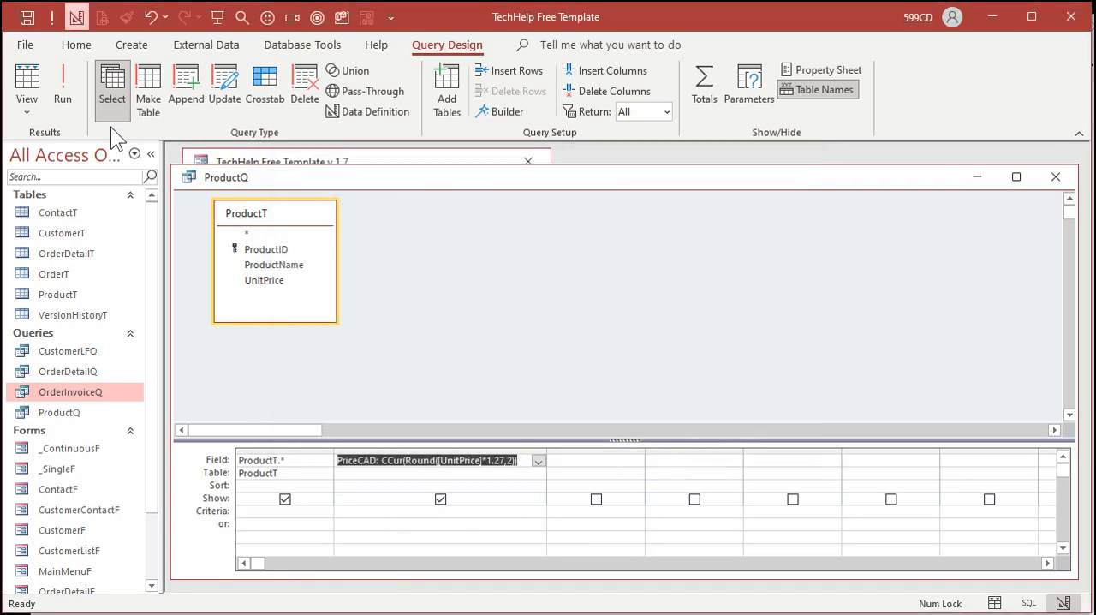
pyautogui.click(62, 82)
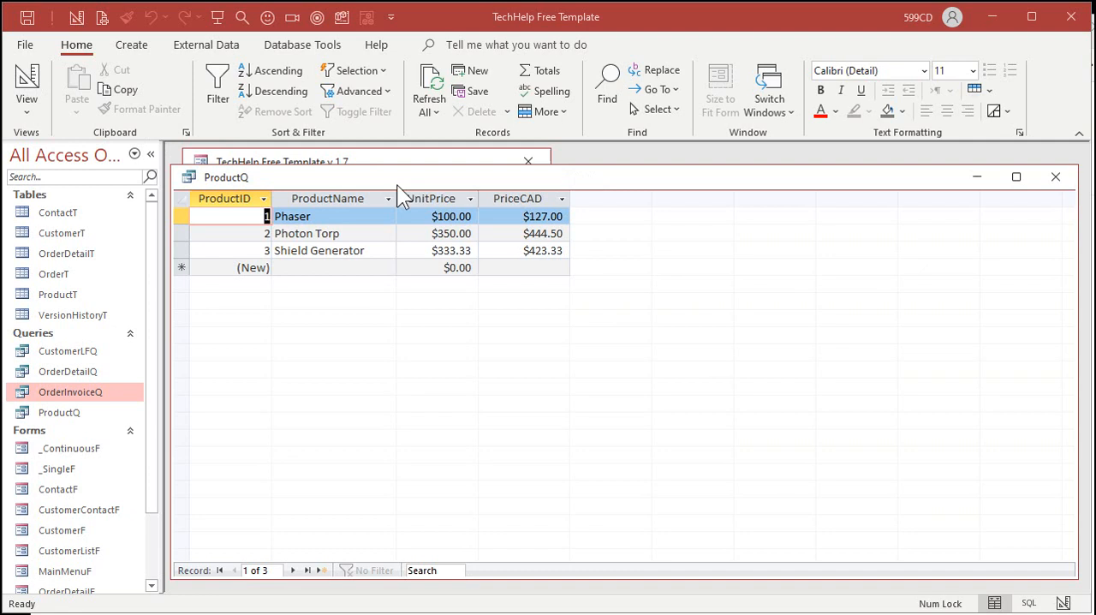
pyautogui.moveTo(470, 186)
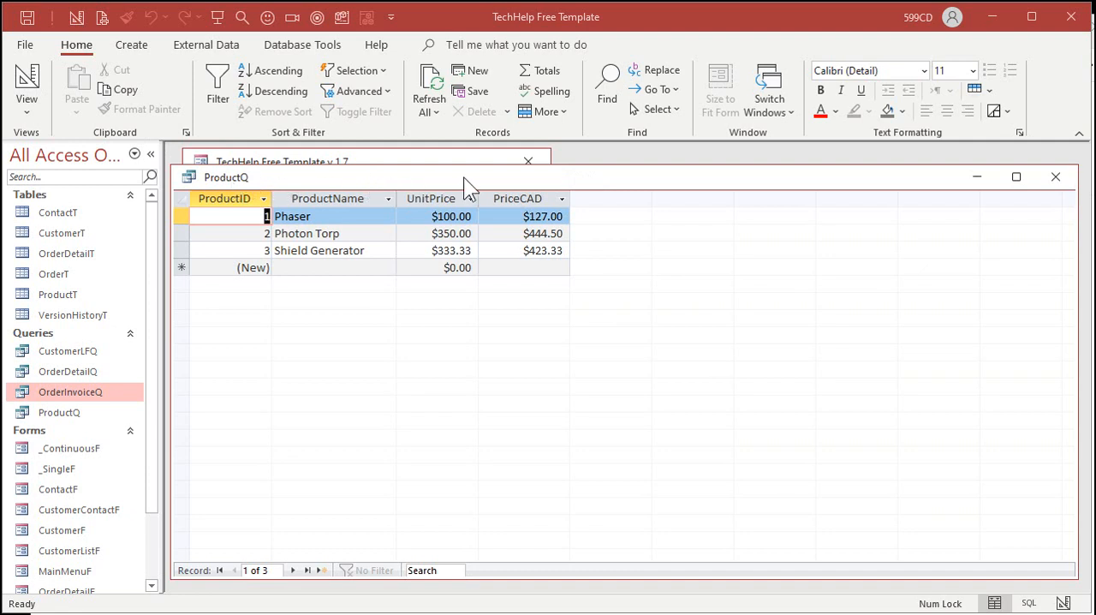
# Return ProductQ to Design View via the tab's right-click menu.
pyautogui.rightClick(226, 176)
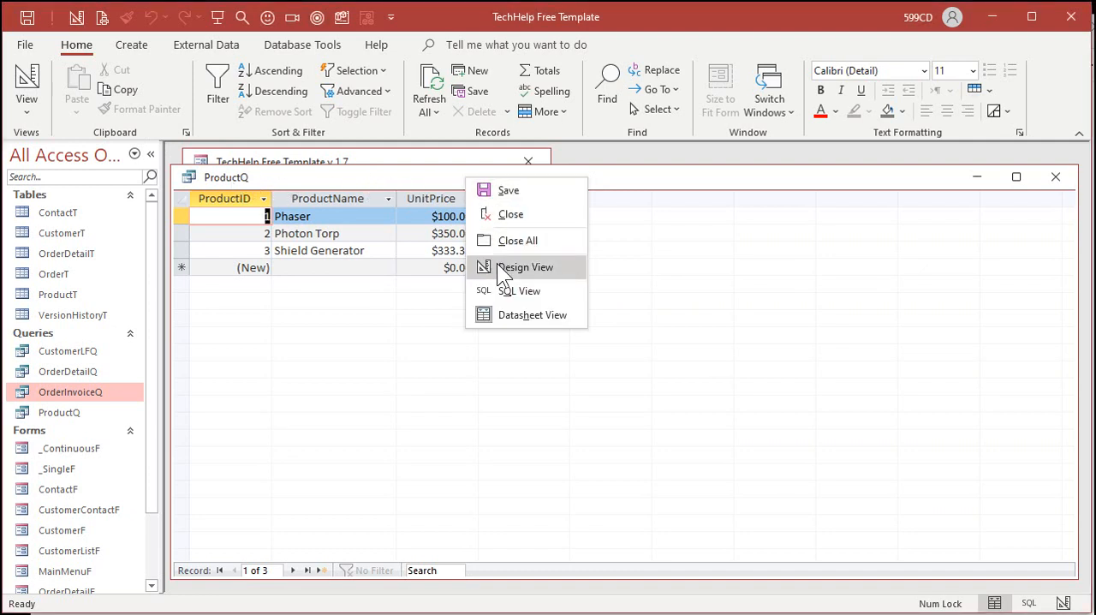
pyautogui.click(525, 267)
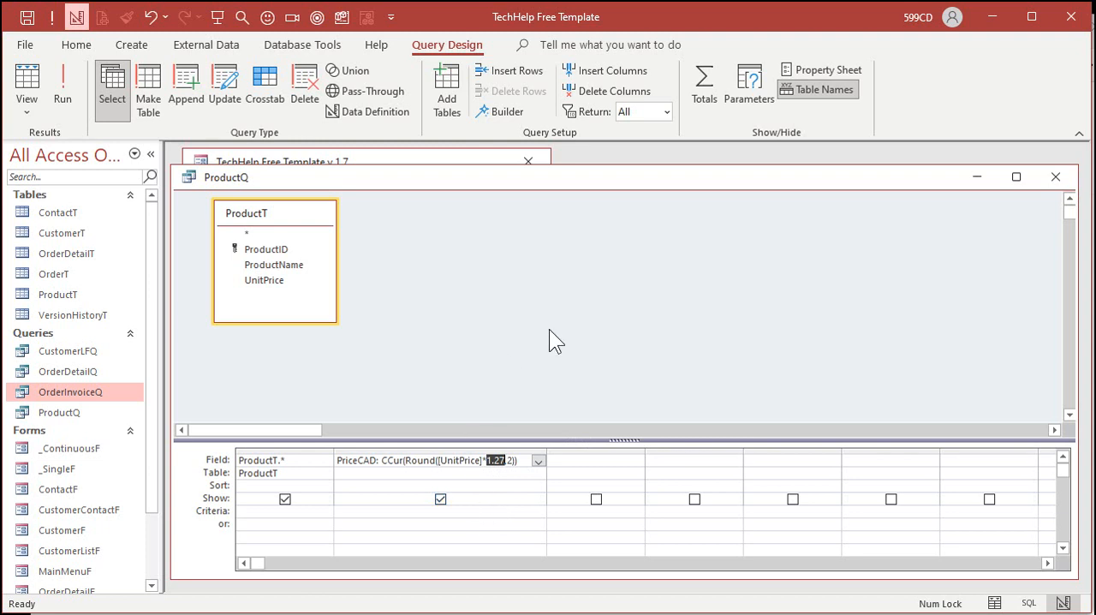
pyautogui.moveTo(792, 370)
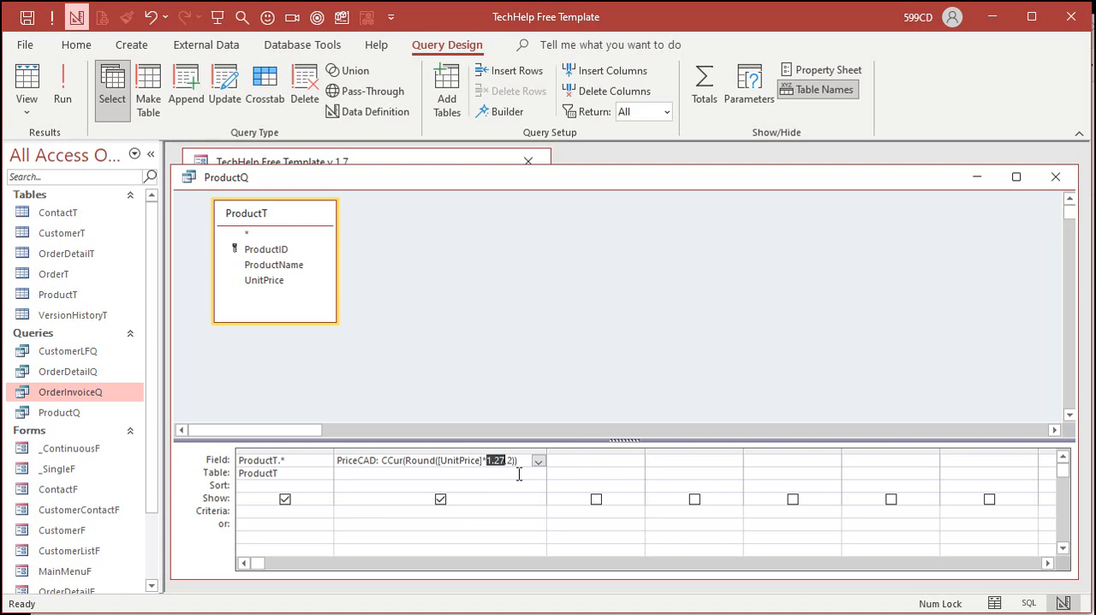
pyautogui.moveTo(692, 319)
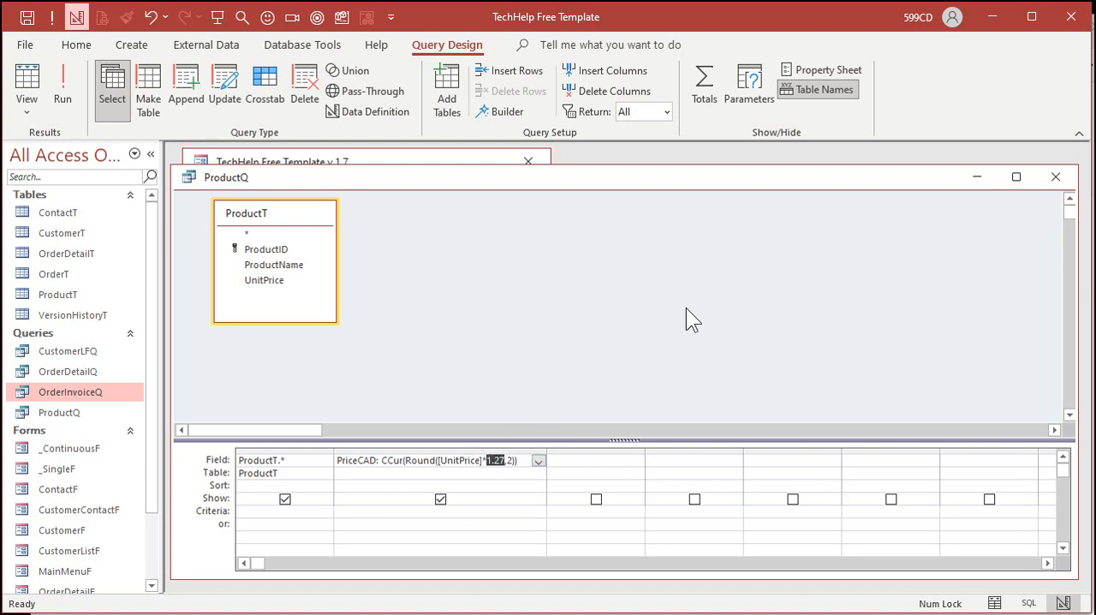
pyautogui.moveTo(247, 190)
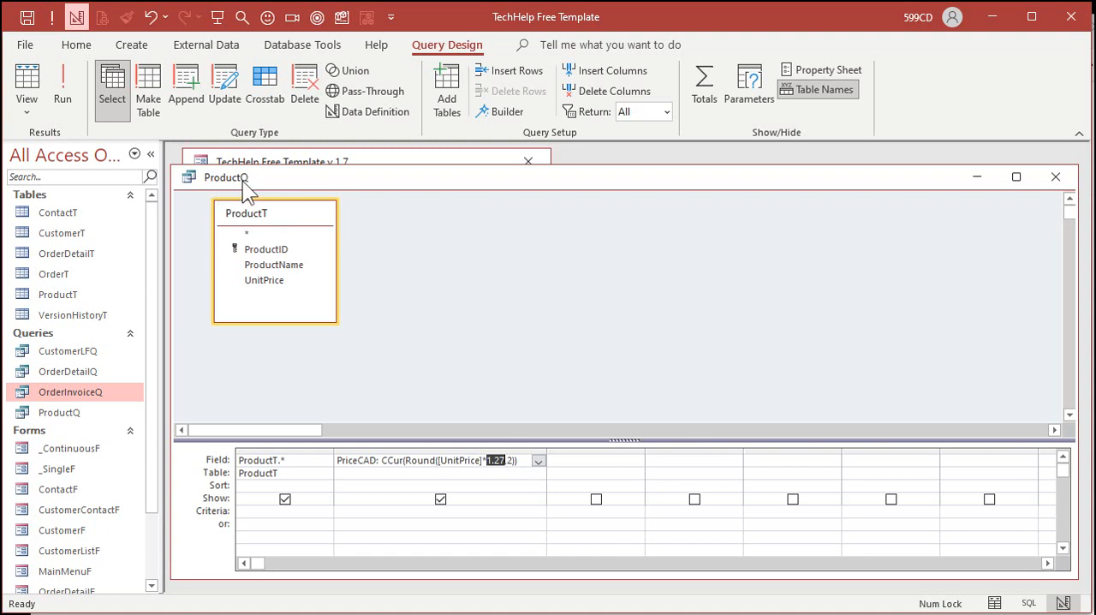
pyautogui.moveTo(586, 295)
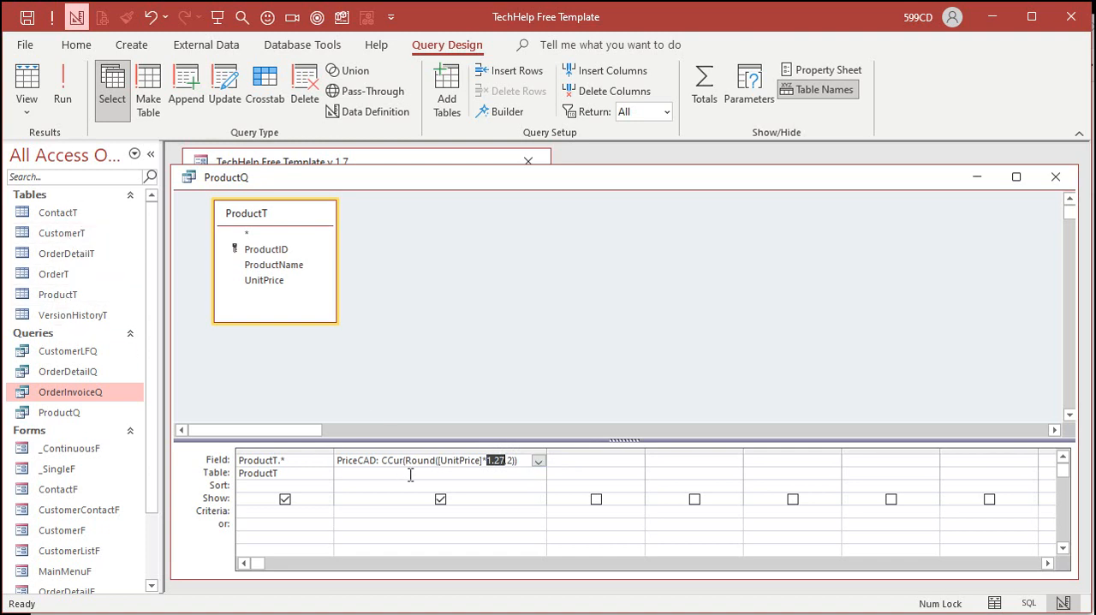
pyautogui.moveTo(512, 435)
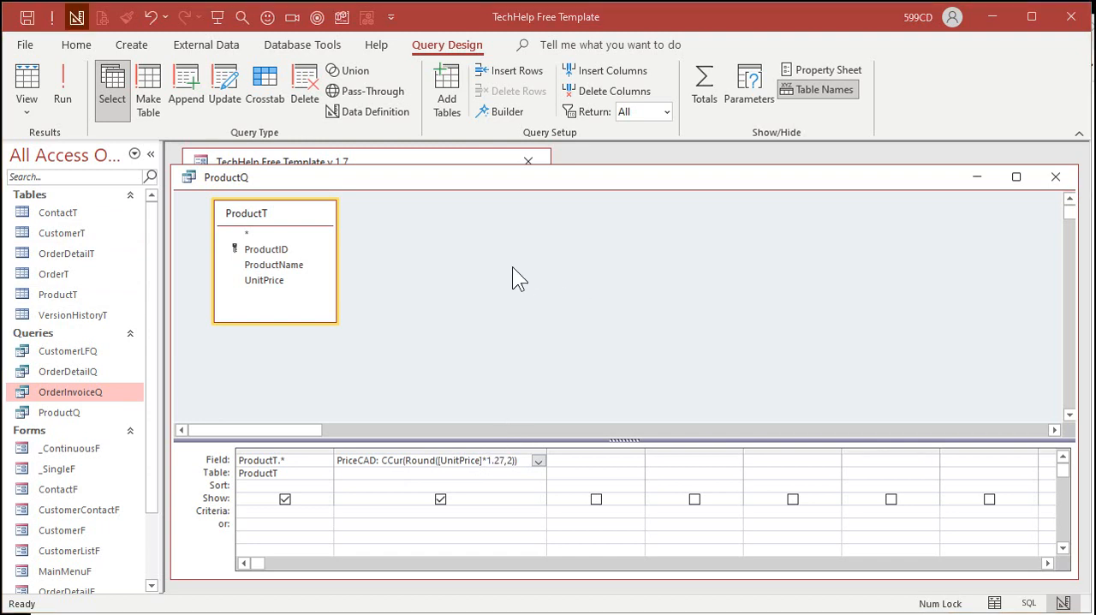
pyautogui.click(130, 45)
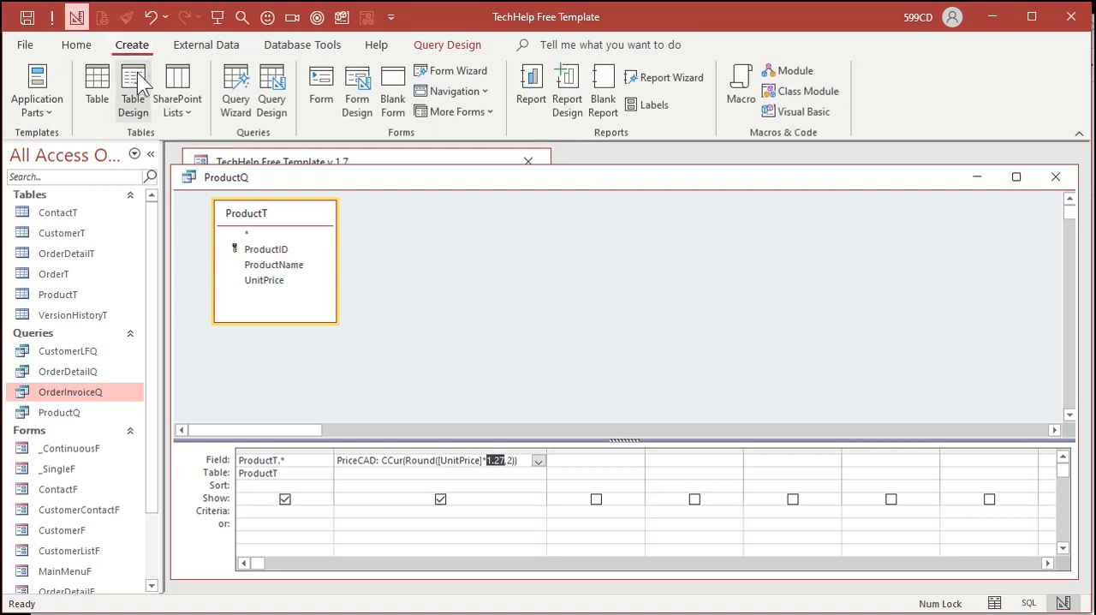
# Design a new table with a single USDtoCAD Number field of Field Size Double.
pyautogui.click(134, 89)
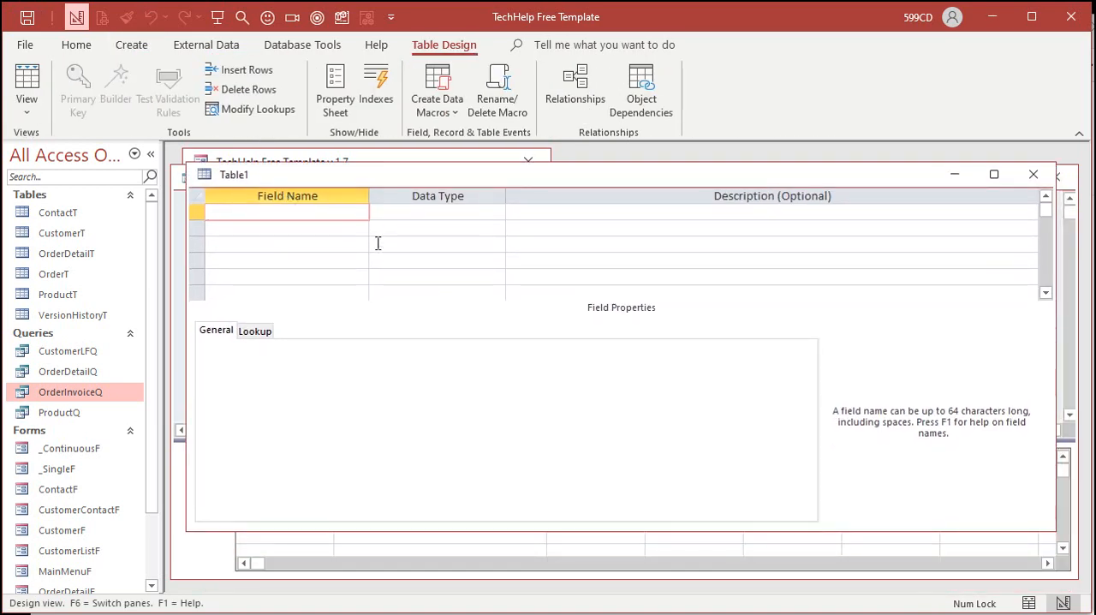
pyautogui.click(283, 212)
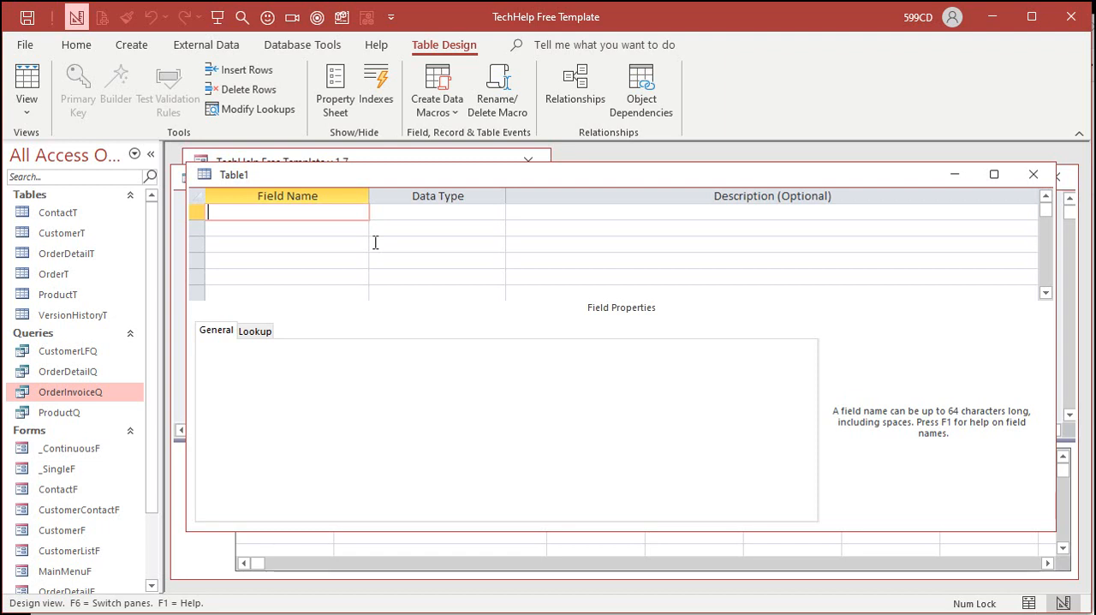
pyautogui.write('USDtoCAD')
pyautogui.click(437, 210)
pyautogui.write('Number')
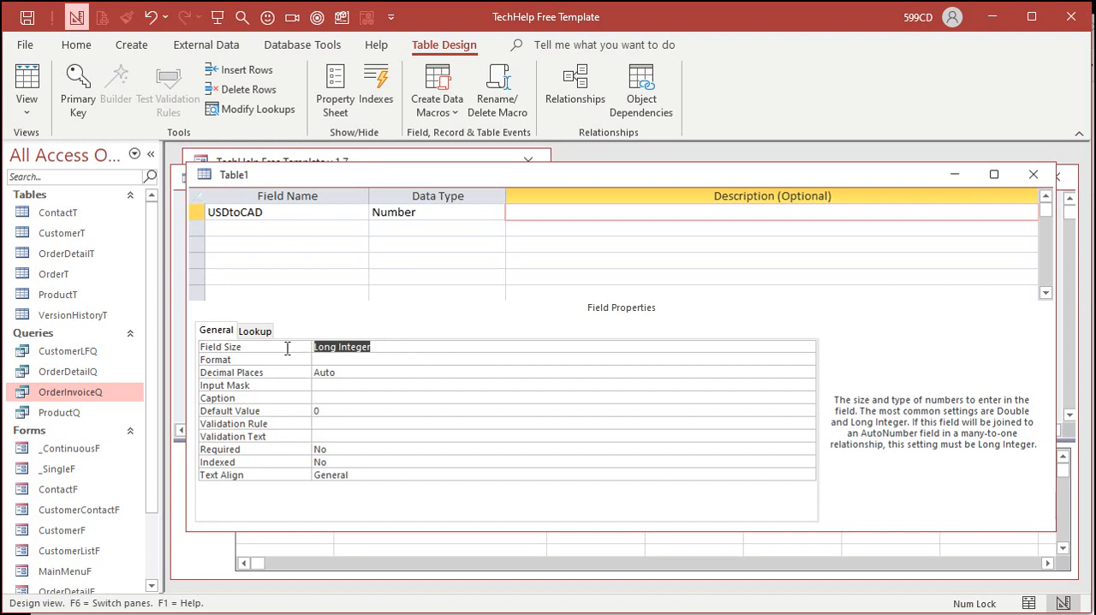
pyautogui.write('double')
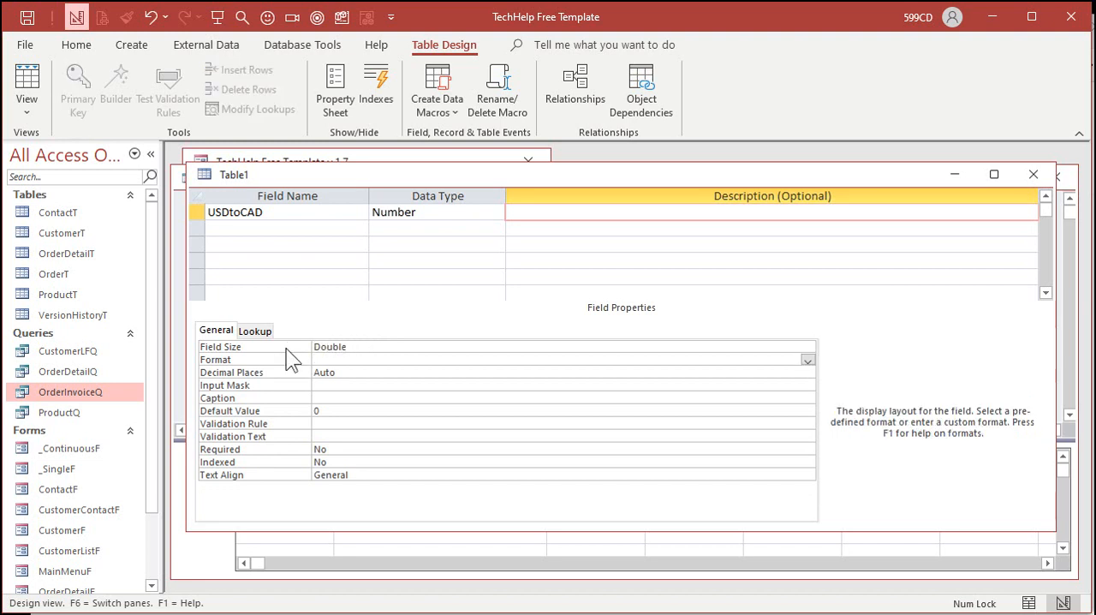
pyautogui.click(556, 358)
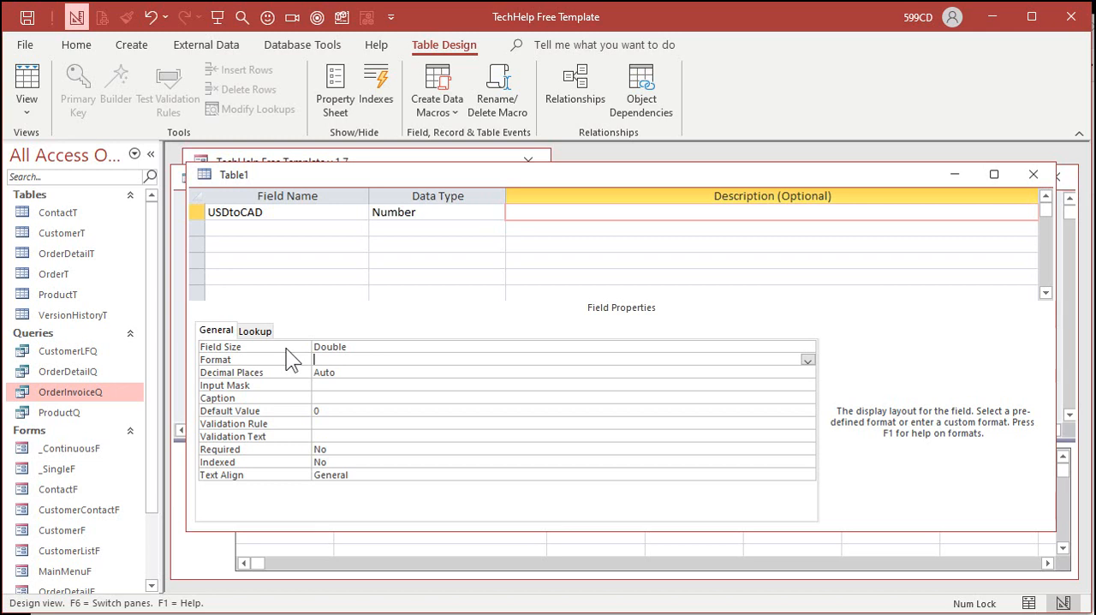
pyautogui.moveTo(370, 200)
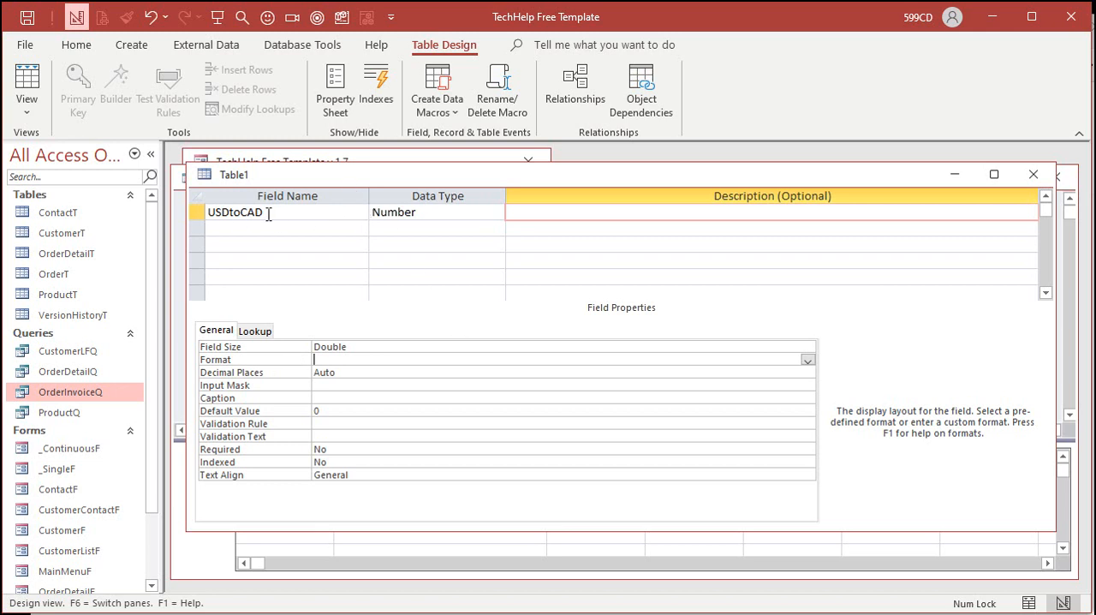
# Save the table as SettingT, declining a primary key.
pyautogui.click(28, 17)
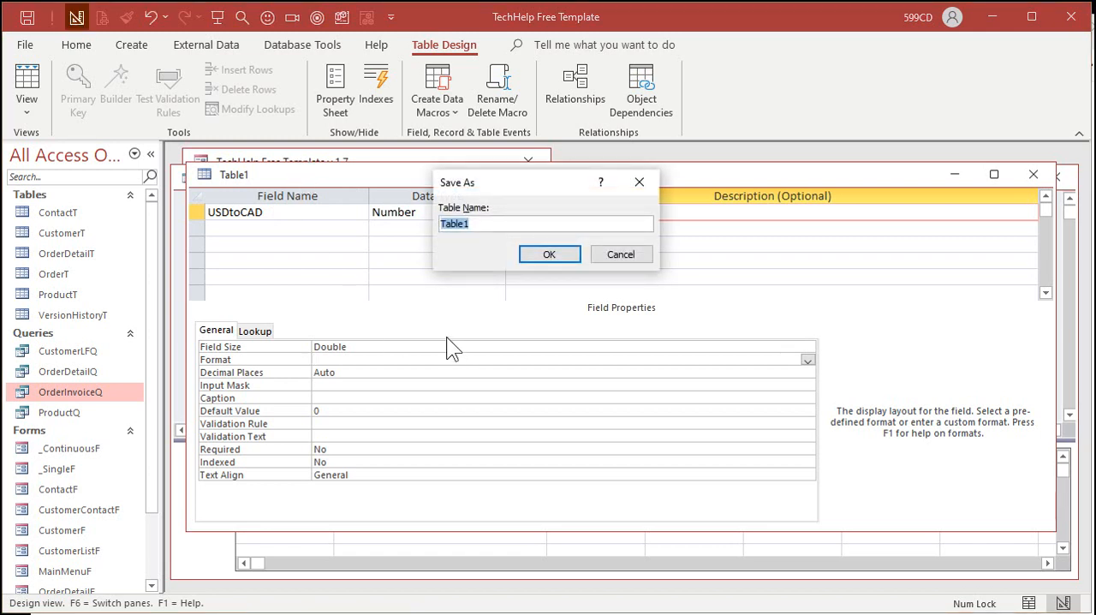
pyautogui.write('SettingT')
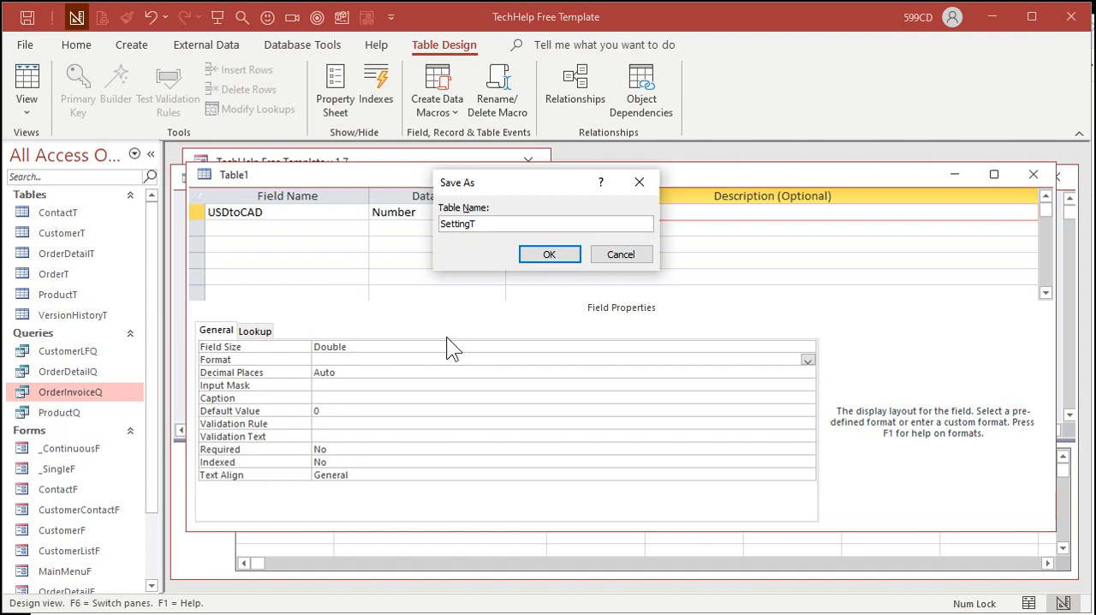
pyautogui.click(548, 253)
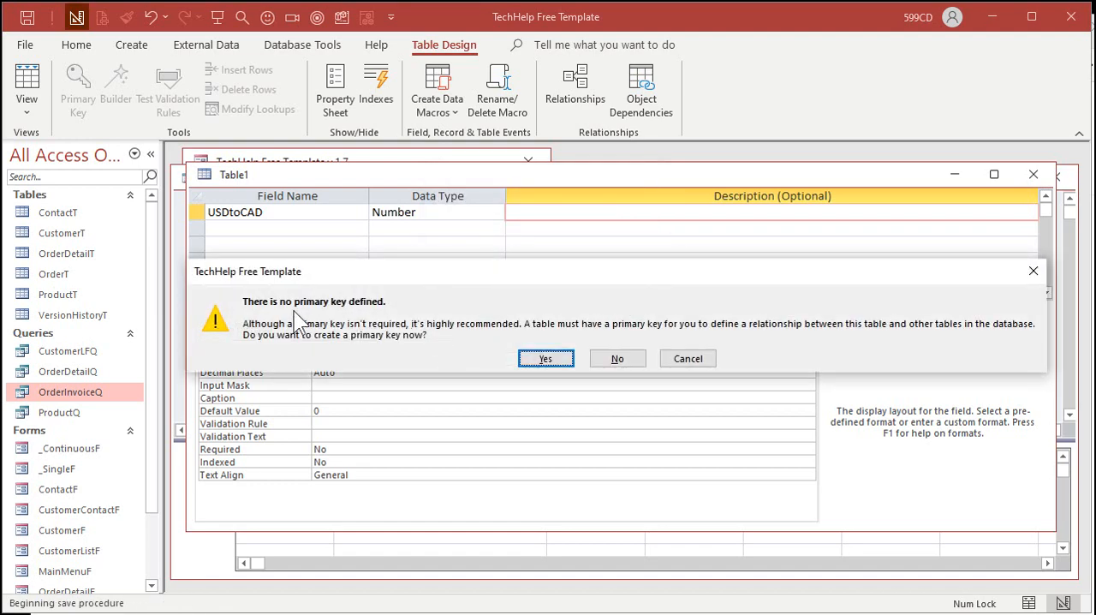
pyautogui.click(616, 358)
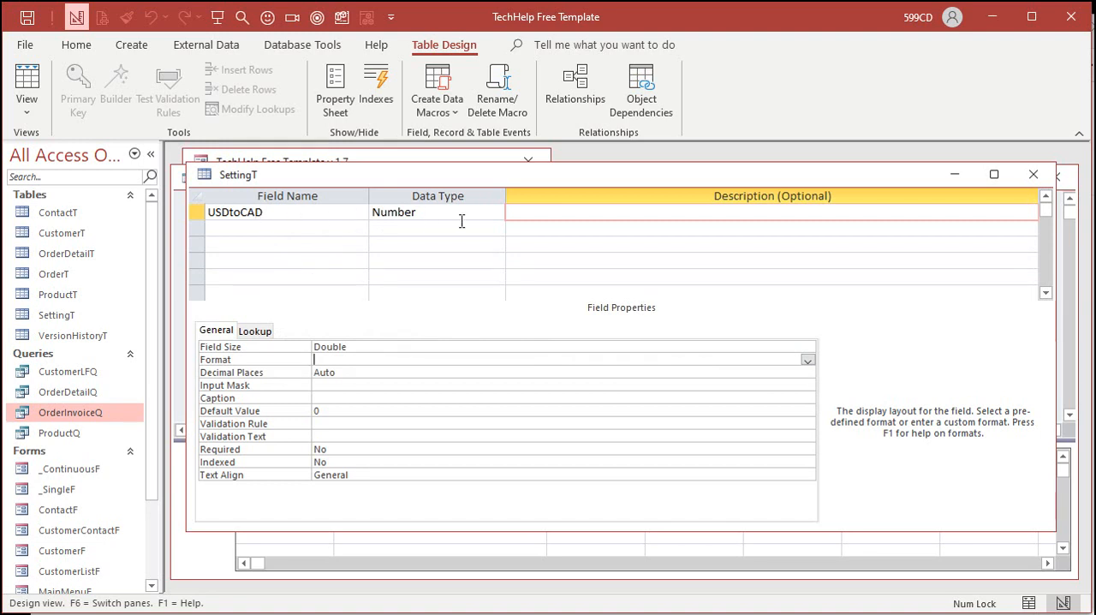
pyautogui.moveTo(1034, 175)
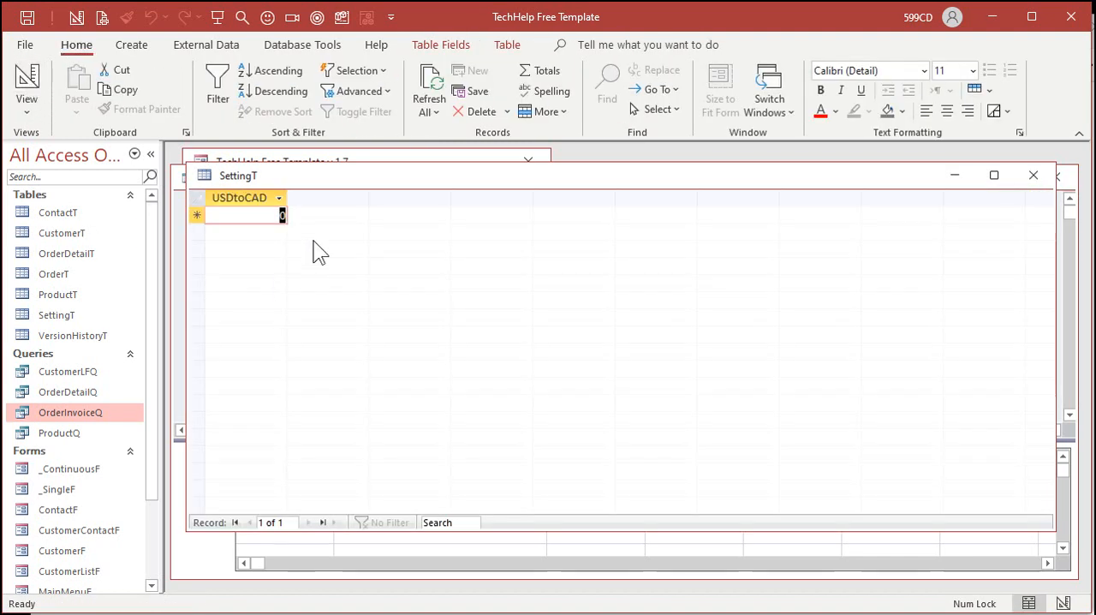
pyautogui.moveTo(274, 317)
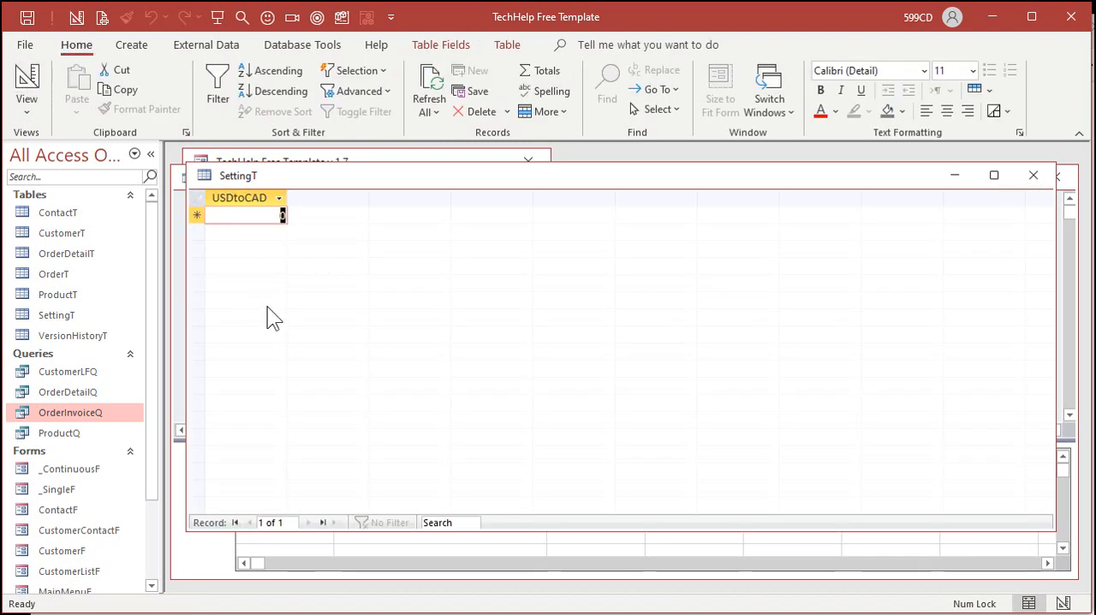
# Enter 1.27 as the USDtoCAD rate in SettingT.
pyautogui.write('1.27')
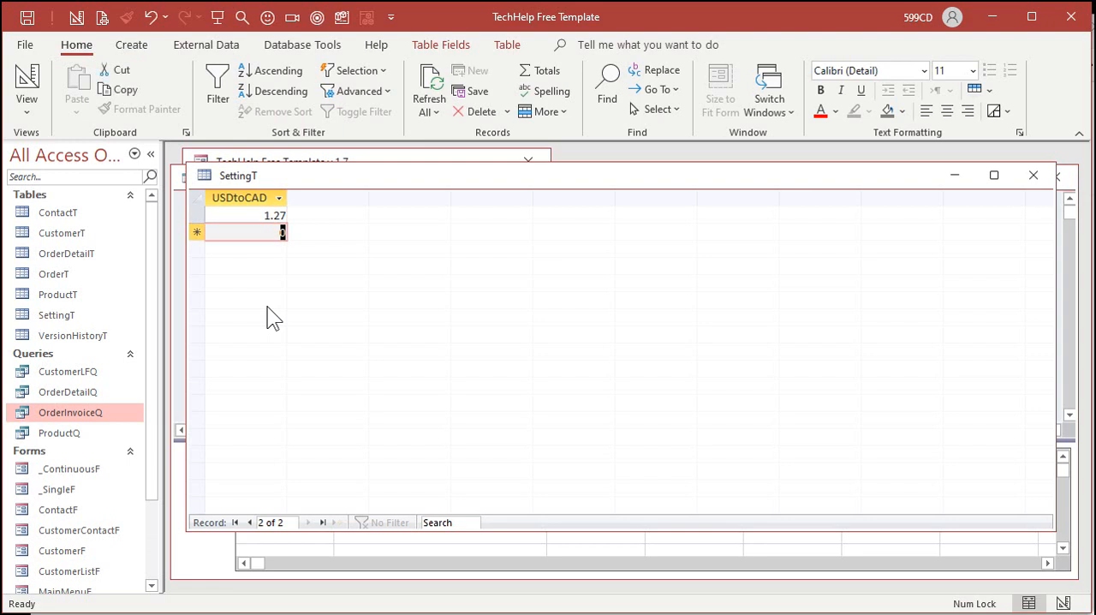
pyautogui.moveTo(1031, 197)
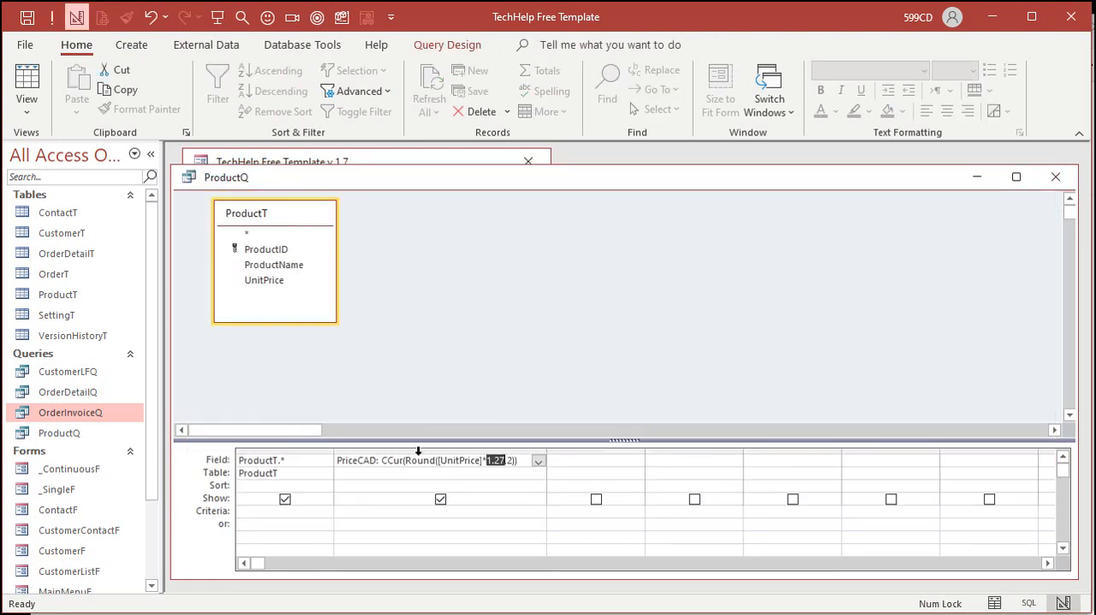
pyautogui.moveTo(535, 309)
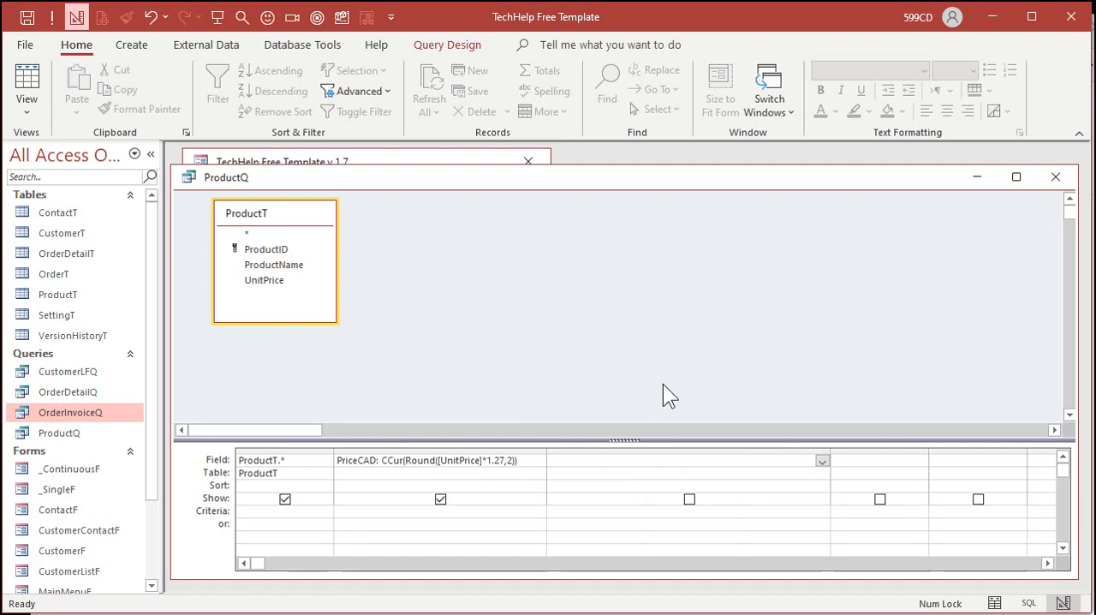
# Add the field CADx: DLookup("USDtoCAD","SettingT") to ProductQ.
pyautogui.write('CADx')
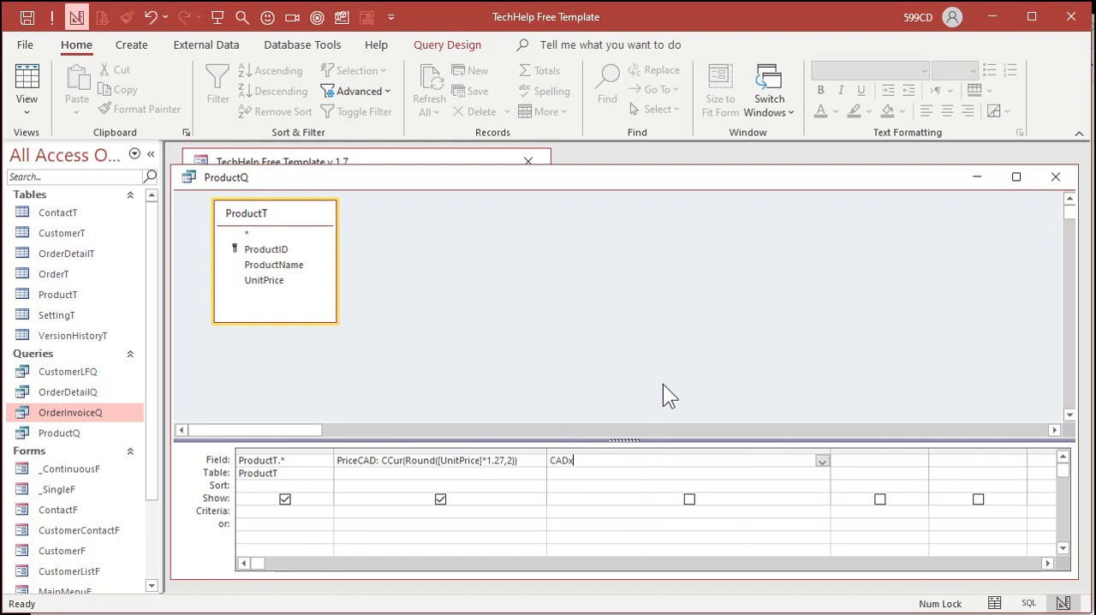
pyautogui.write(':')
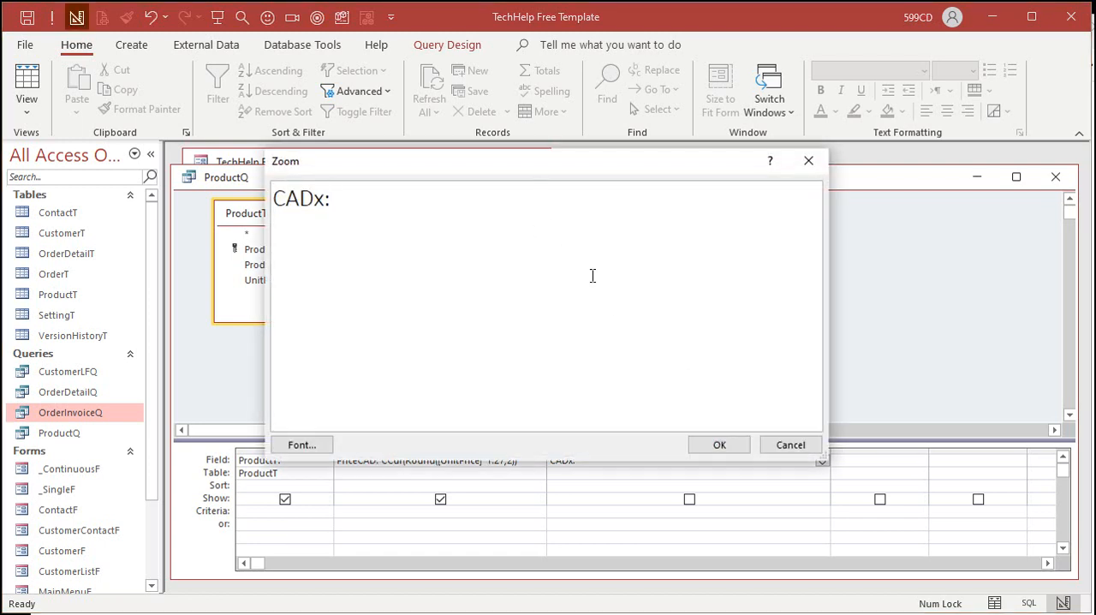
pyautogui.write('DLookup(')
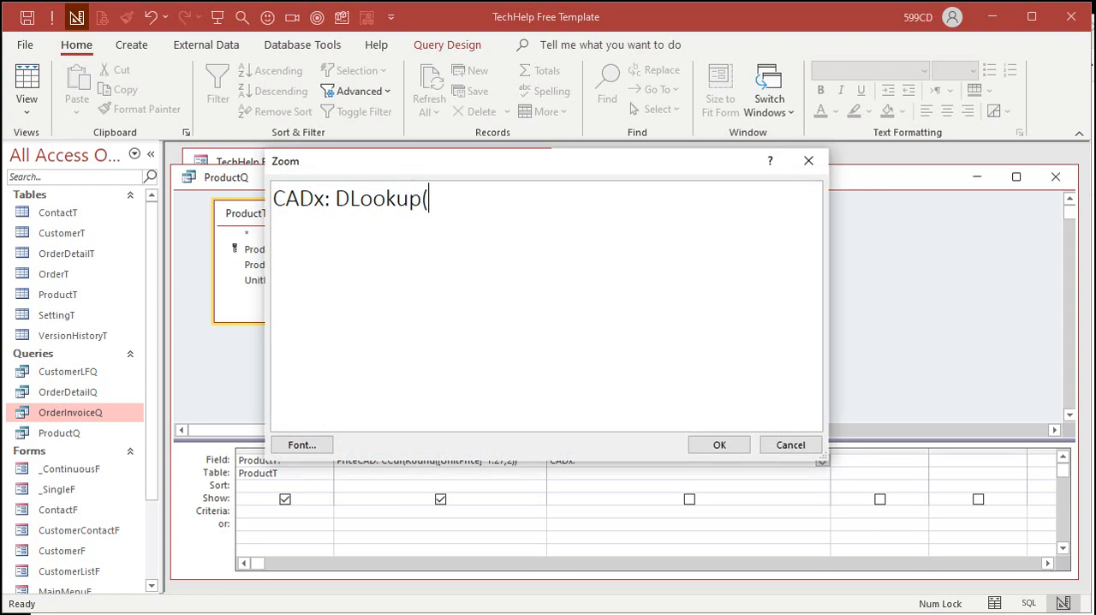
pyautogui.write('"USD')
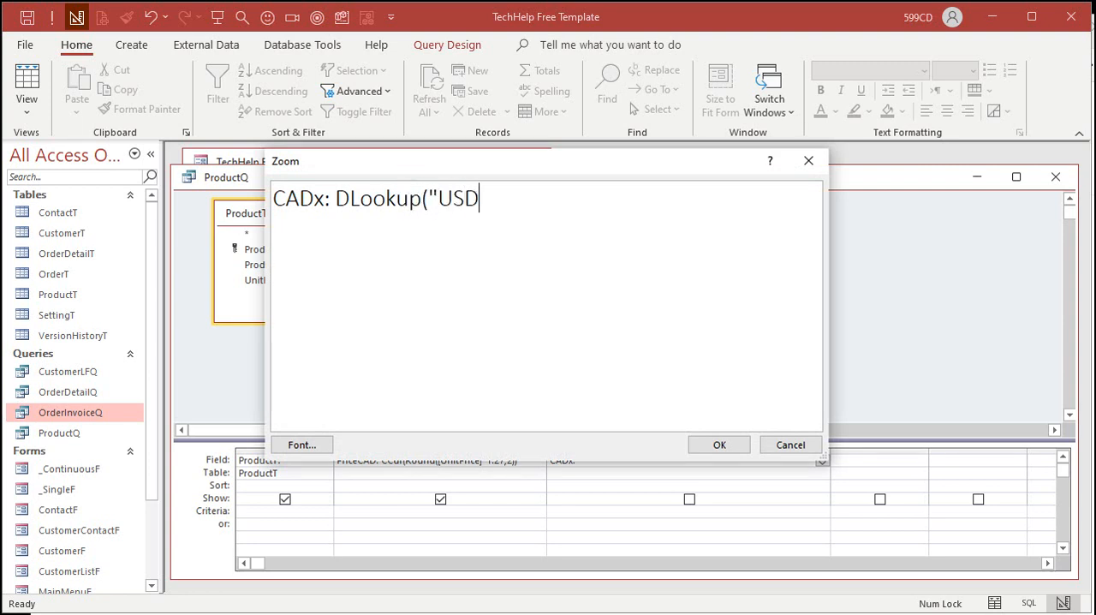
pyautogui.write('toCAD",')
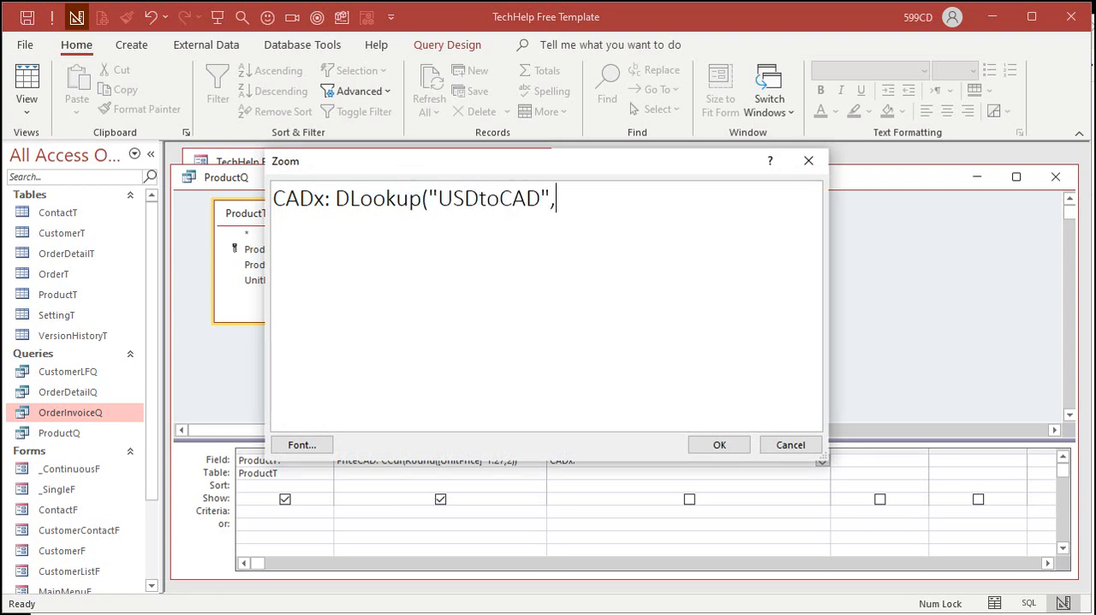
pyautogui.write('"SettingT')
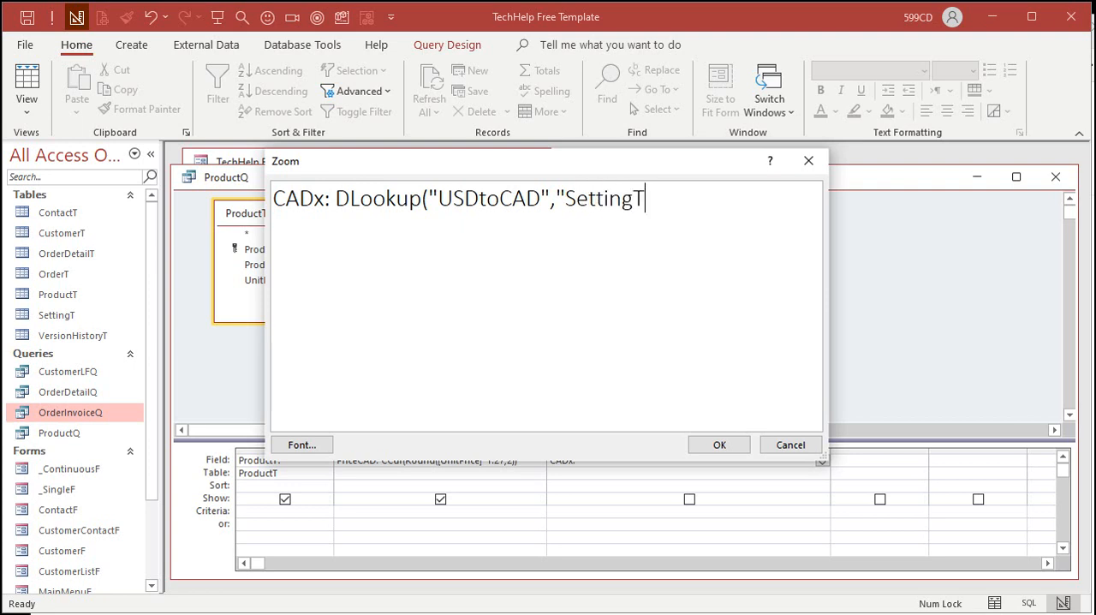
pyautogui.write('"')
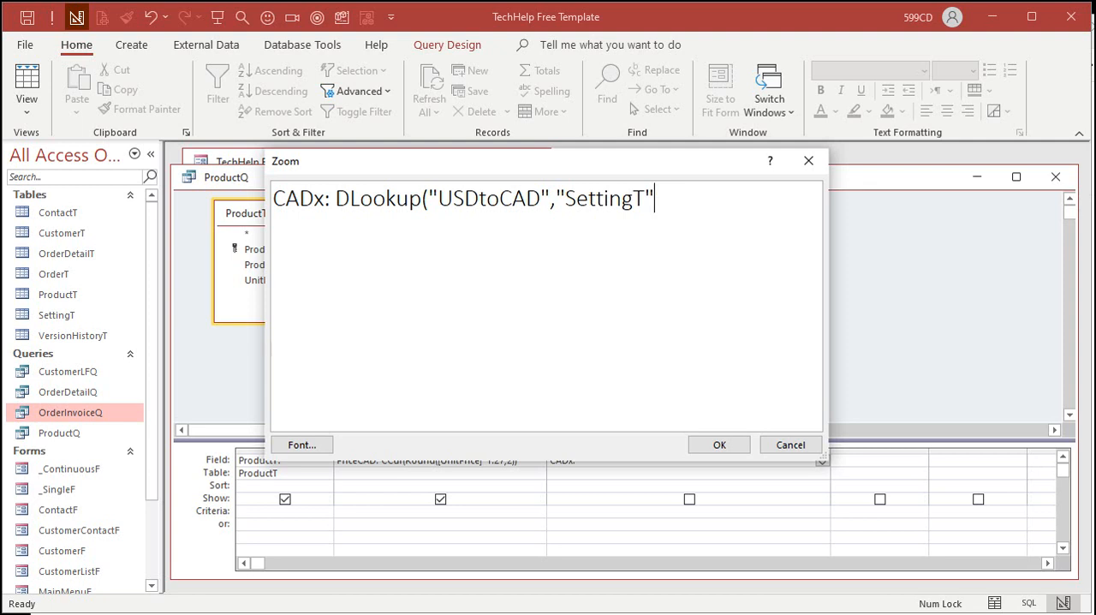
pyautogui.write(')')
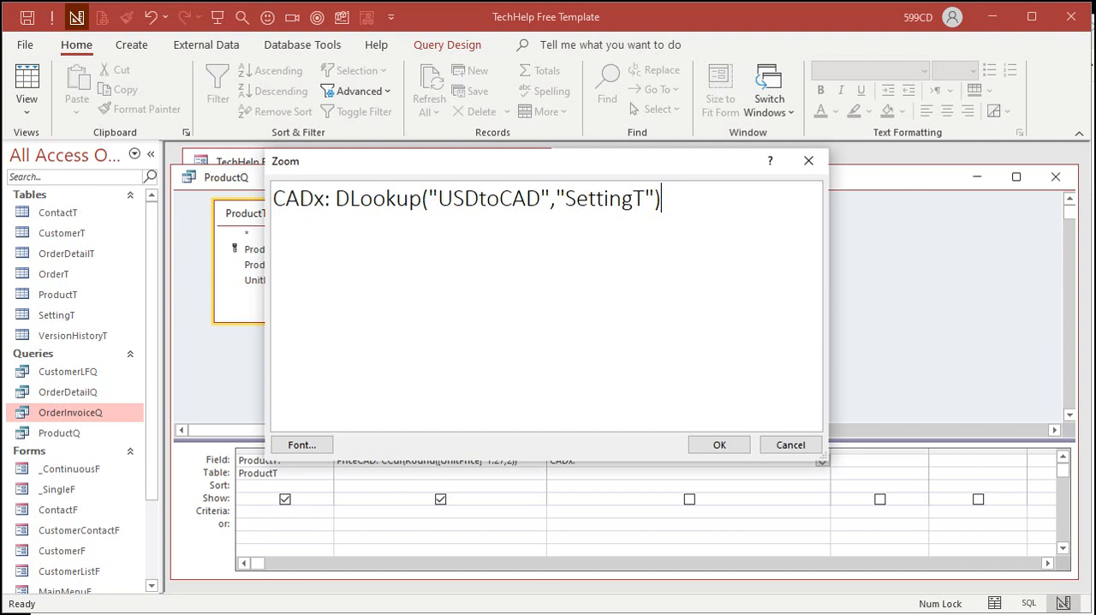
pyautogui.moveTo(719, 445)
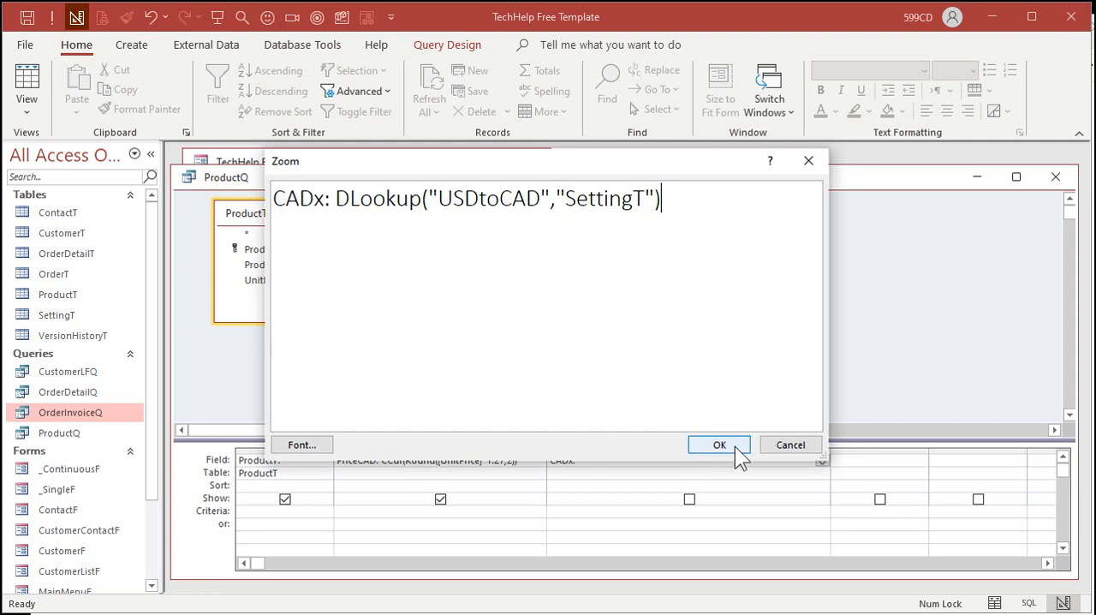
pyautogui.click(718, 445)
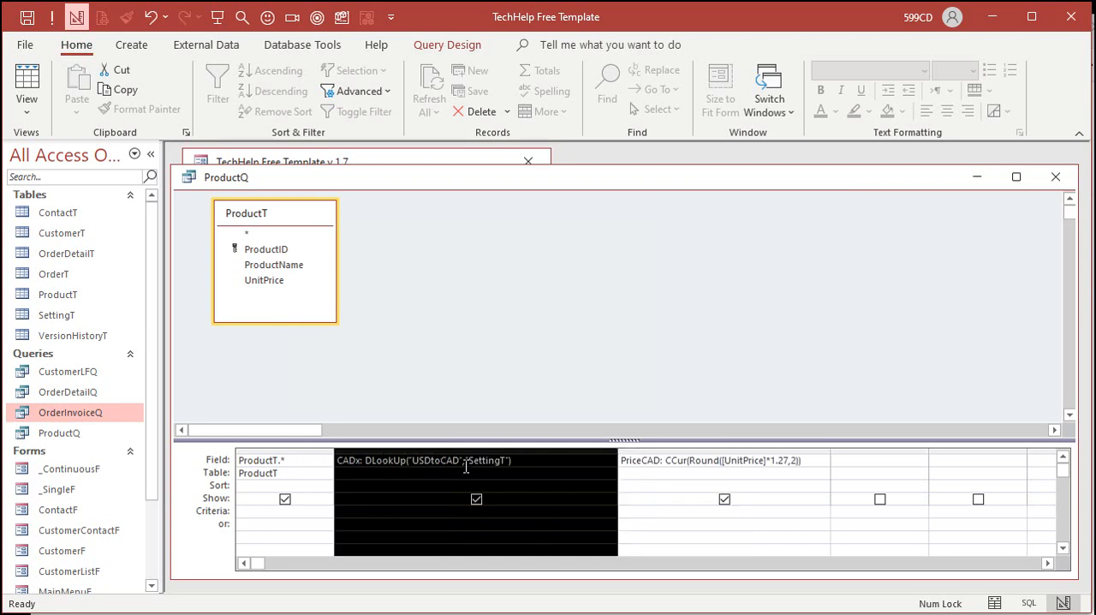
# Replace the hard-coded 1.27 in PriceCAD with [CADx].
pyautogui.click(728, 460)
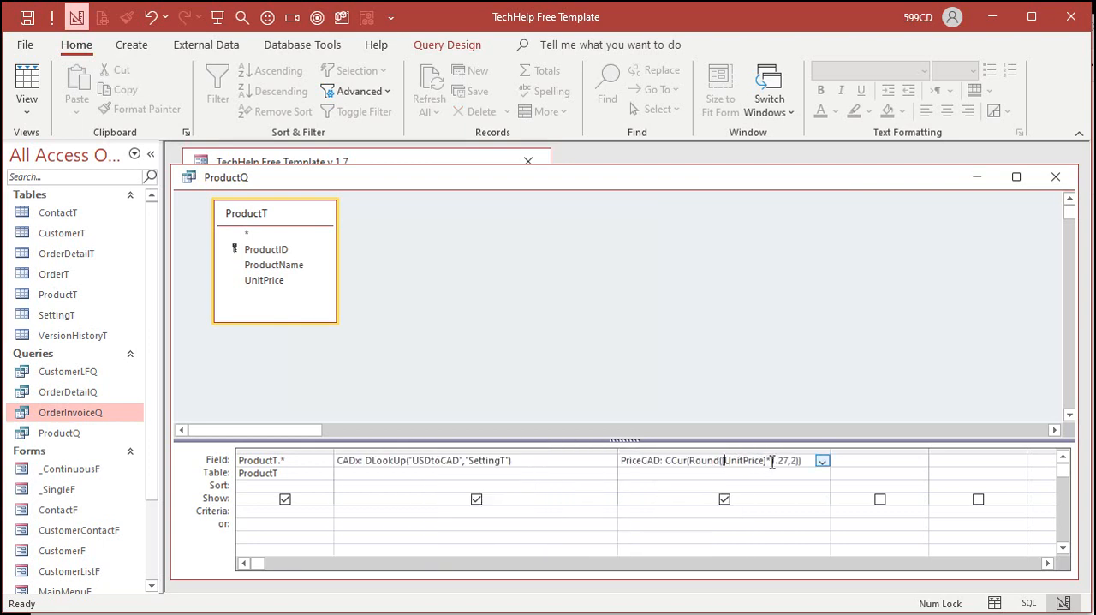
pyautogui.doubleClick(778, 459)
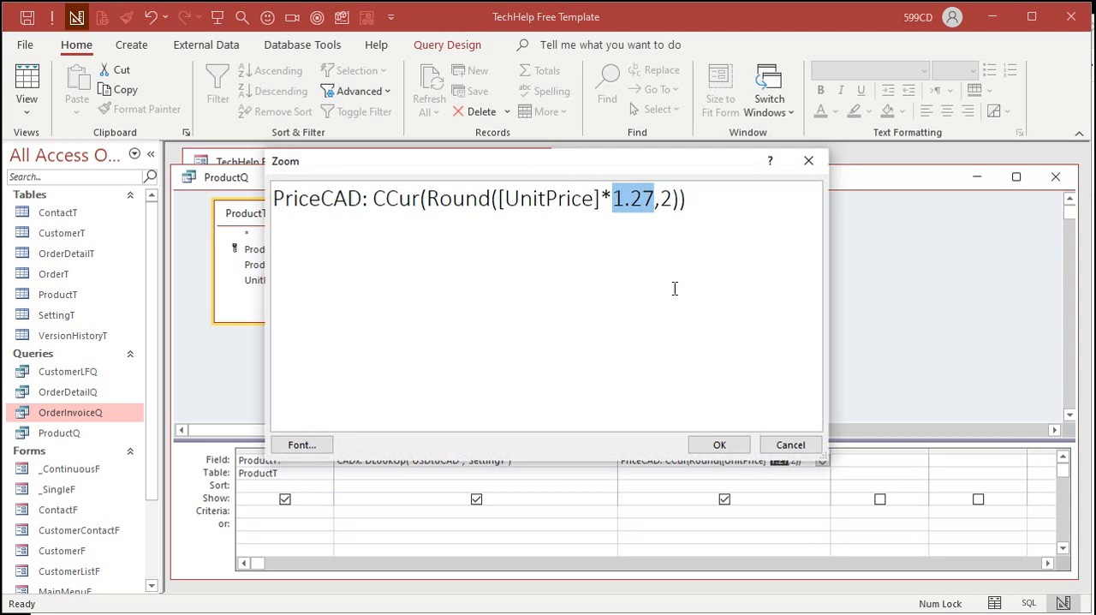
pyautogui.write('[CADx')
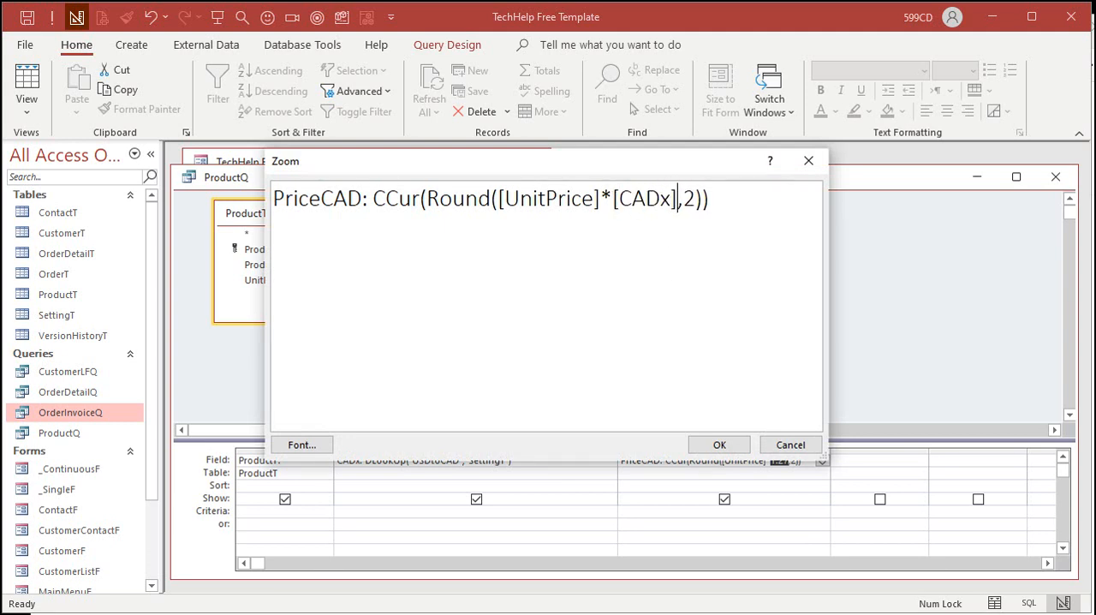
pyautogui.click(720, 445)
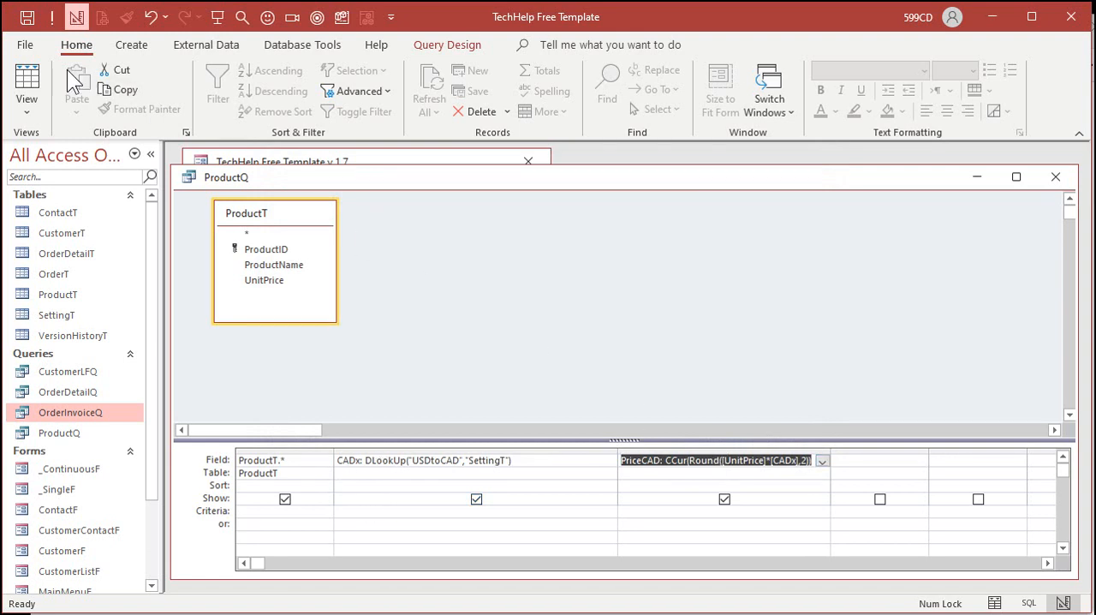
# Run ProductQ to confirm CADx 1.27 and PriceCAD values, then close it to the save prompt.
pyautogui.click(27, 82)
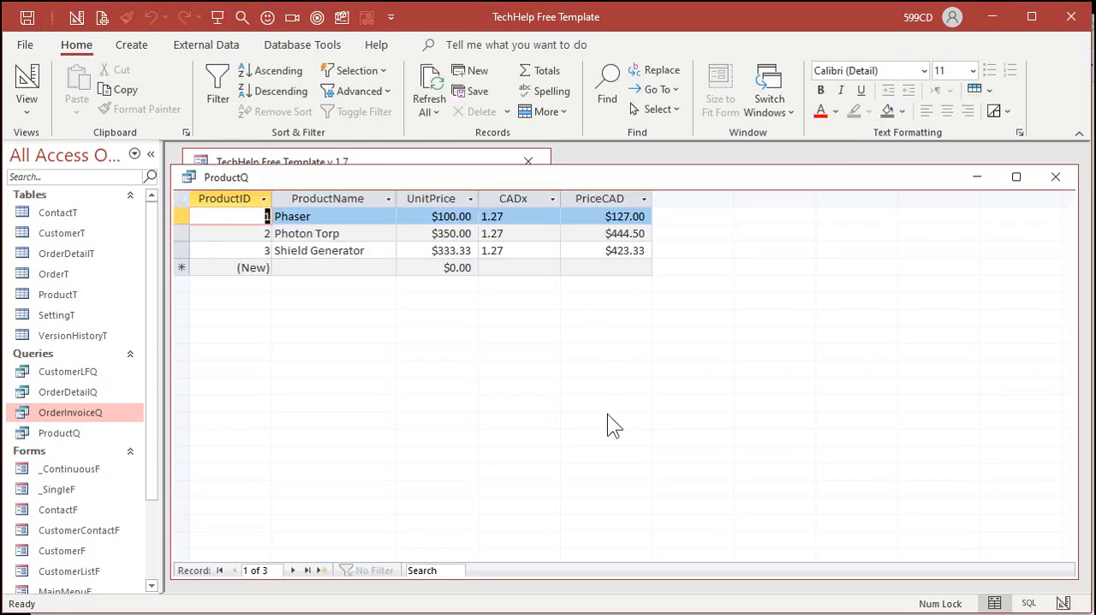
pyautogui.click(514, 199)
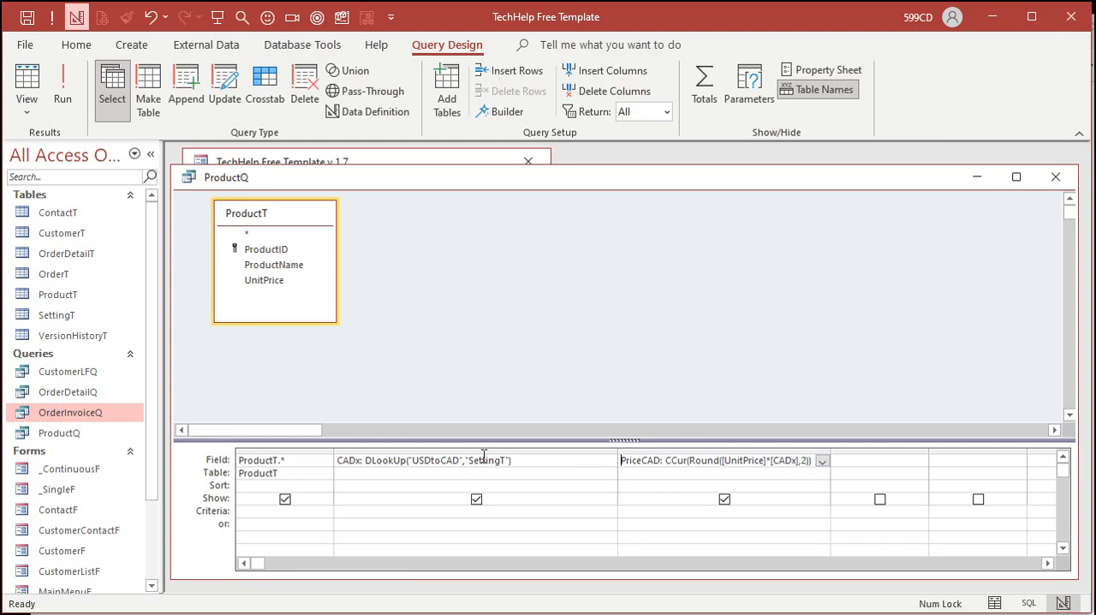
pyautogui.moveTo(427, 305)
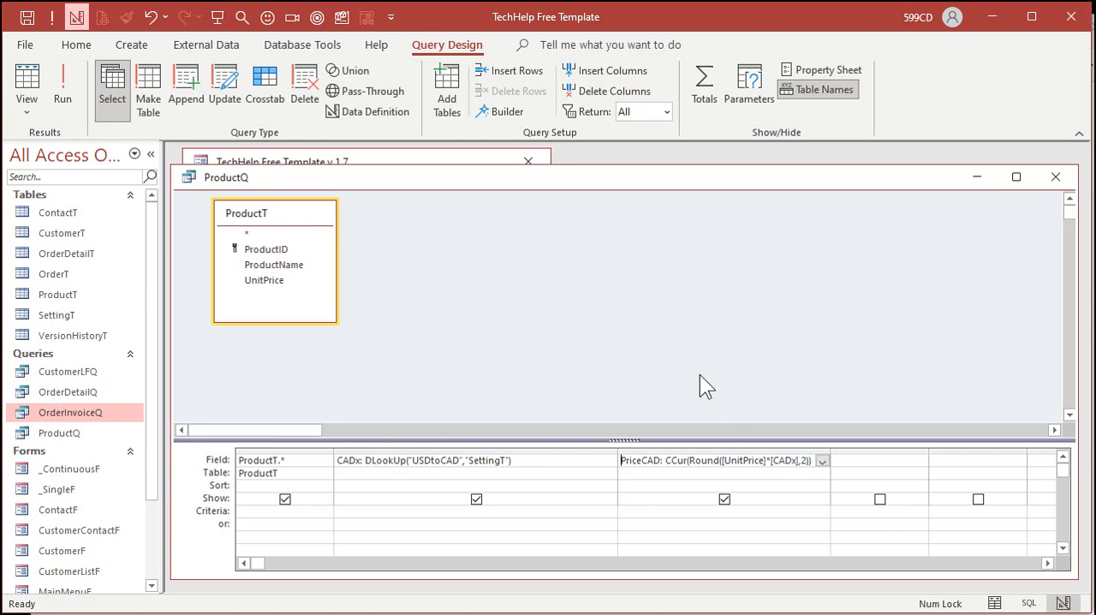
pyautogui.moveTo(702, 370)
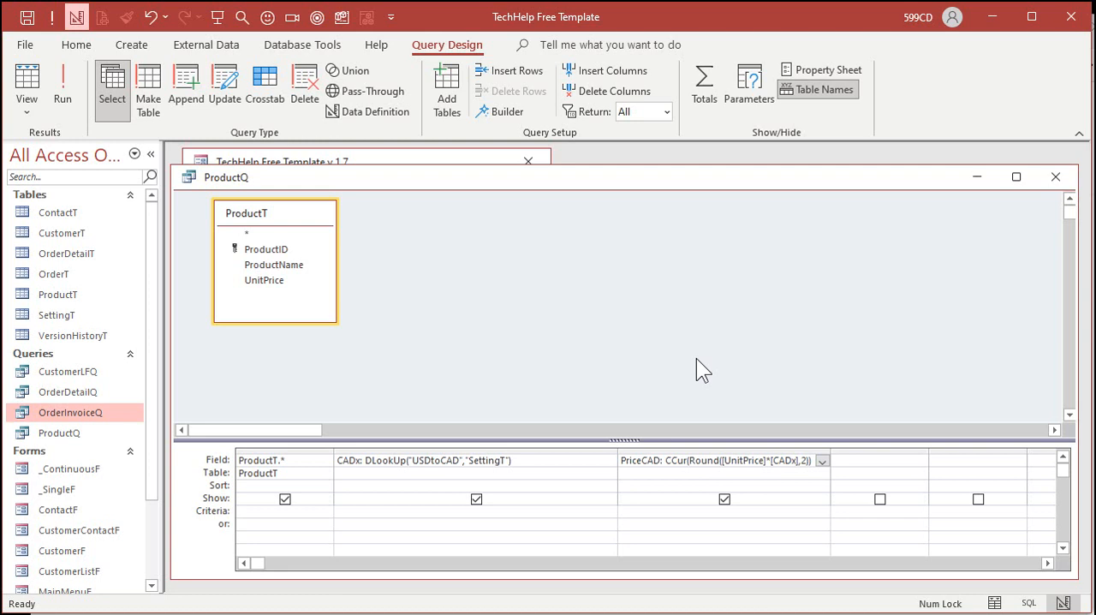
pyautogui.click(1056, 176)
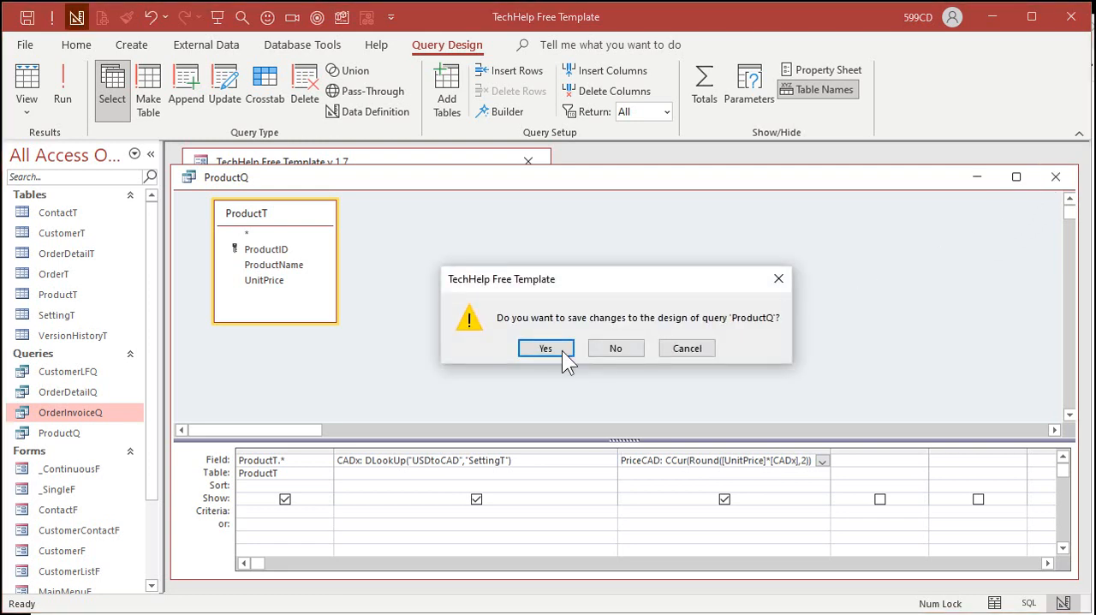
# Save ProductQ, set SettingT's USDtoCAD to 1.28, and reopen ProductQ showing prices at 1.28.
pyautogui.click(545, 348)
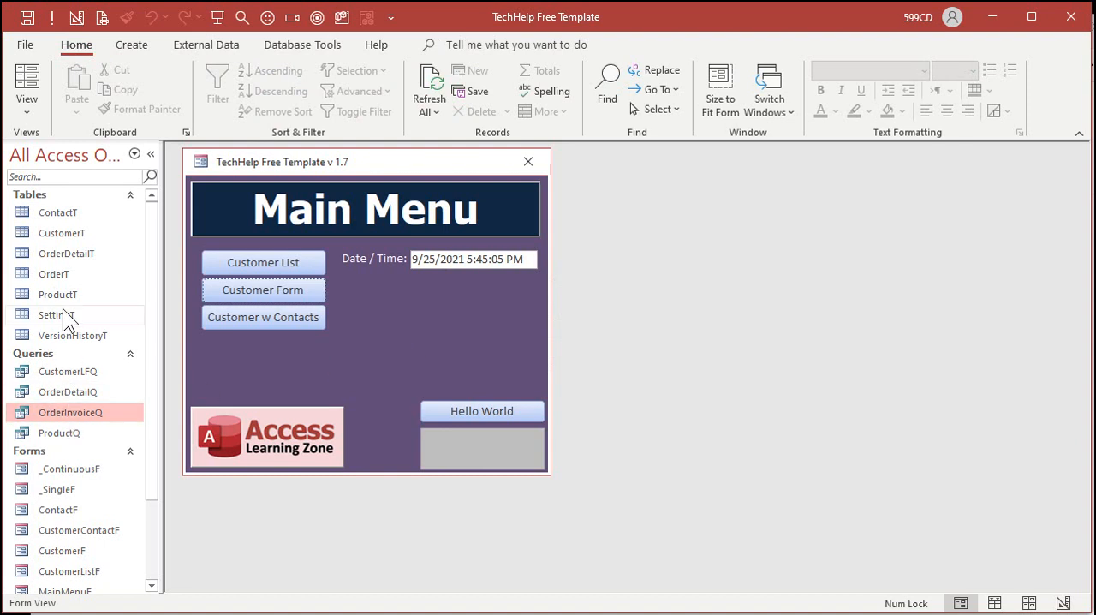
pyautogui.doubleClick(55, 315)
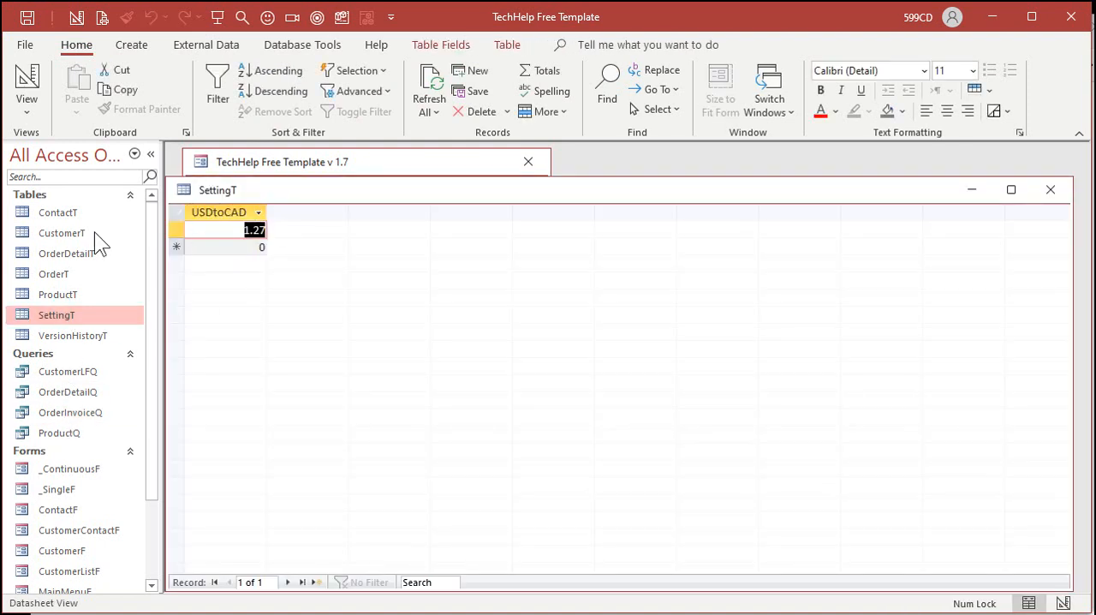
pyautogui.moveTo(202, 340)
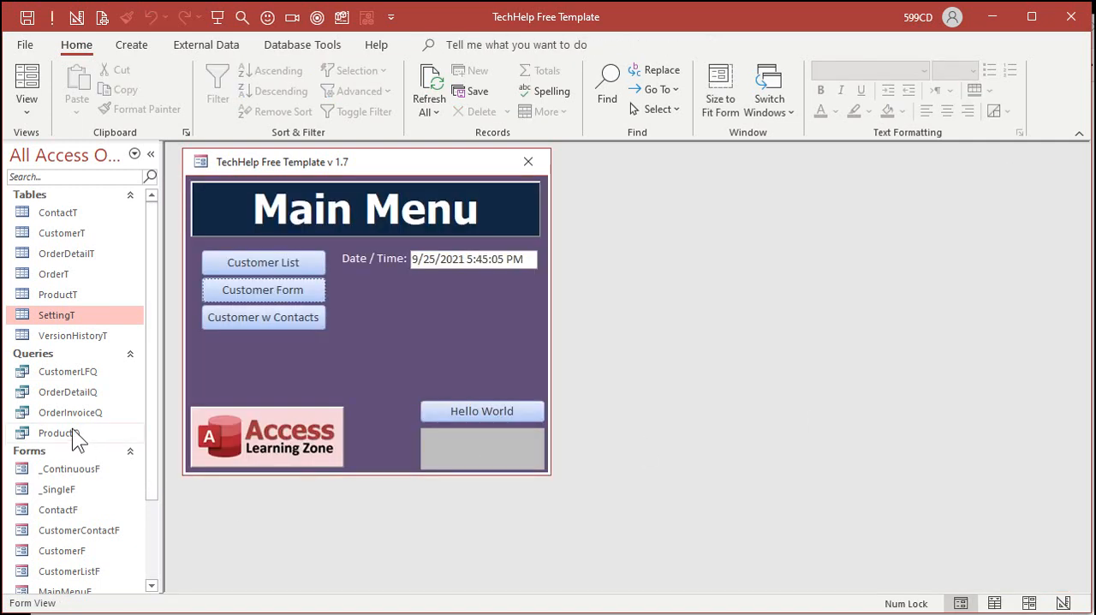
pyautogui.doubleClick(58, 432)
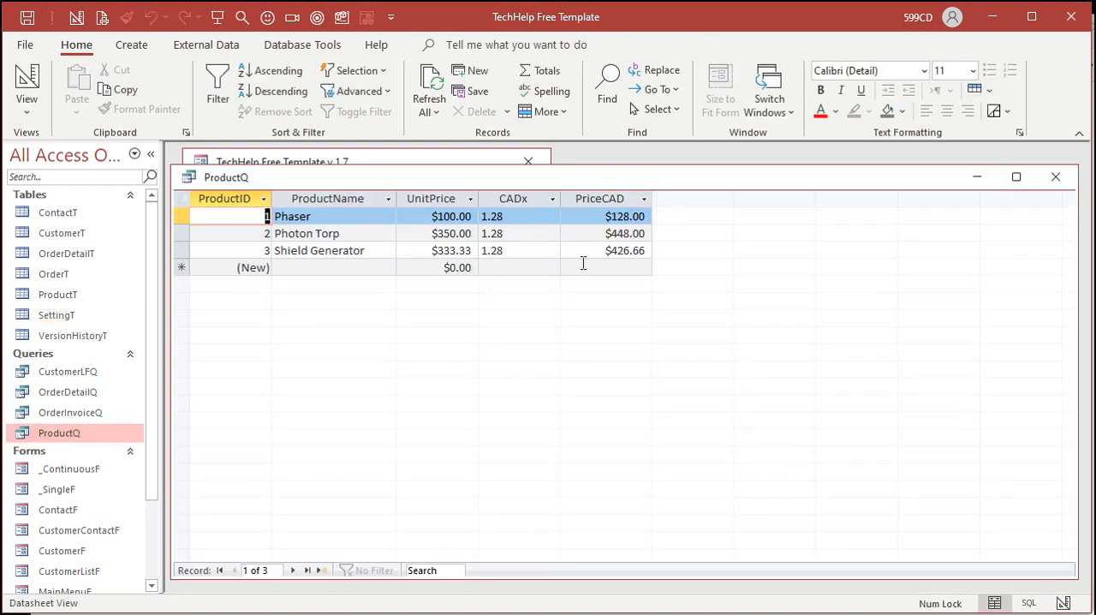
pyautogui.moveTo(676, 377)
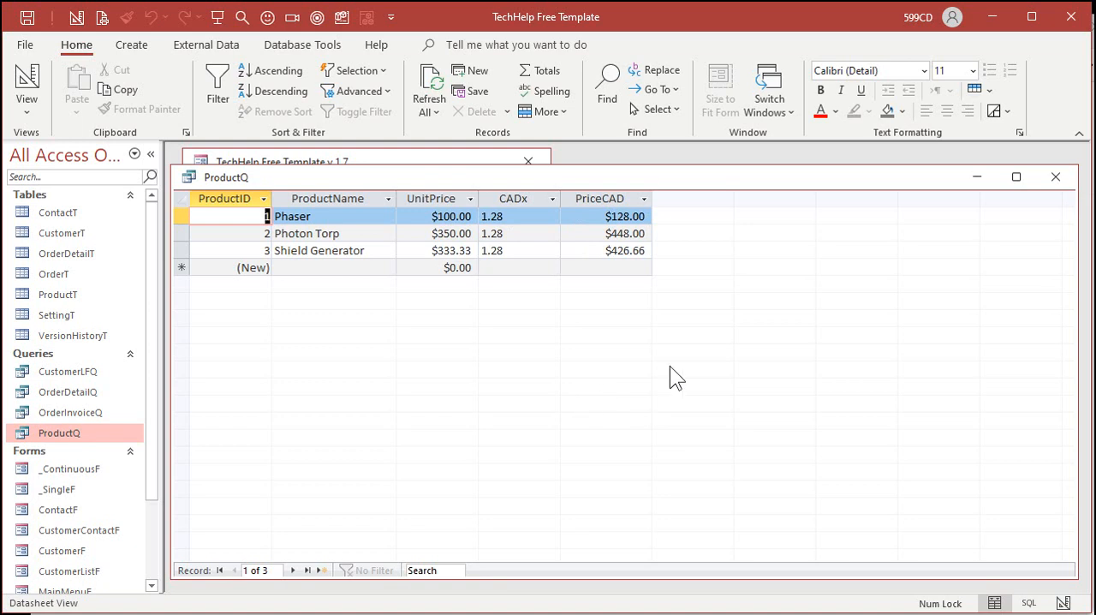
pyautogui.moveTo(681, 378)
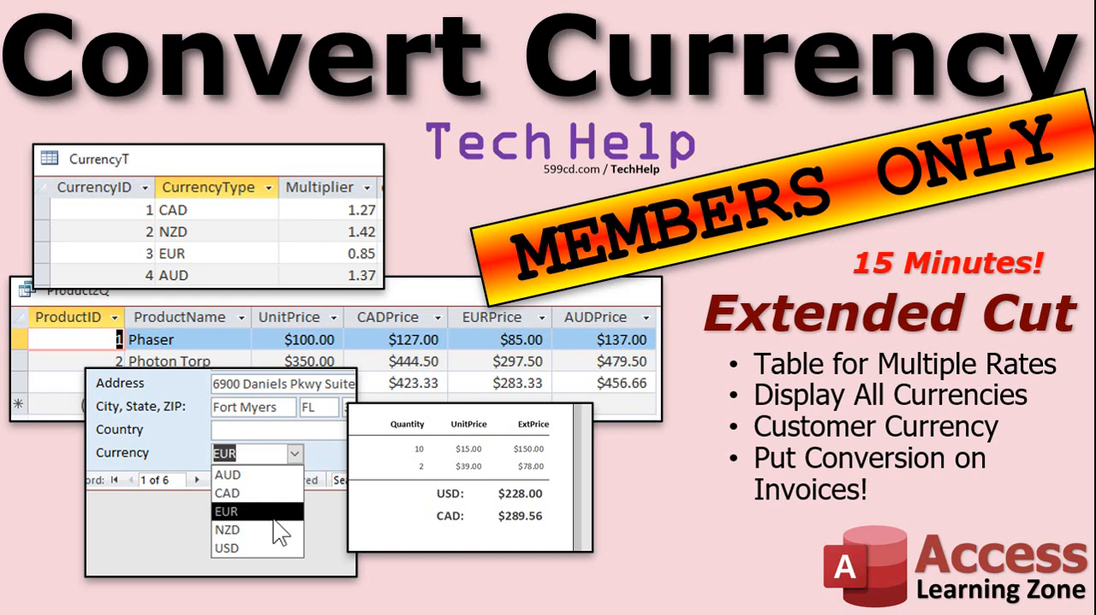
pyautogui.moveTo(236, 488)
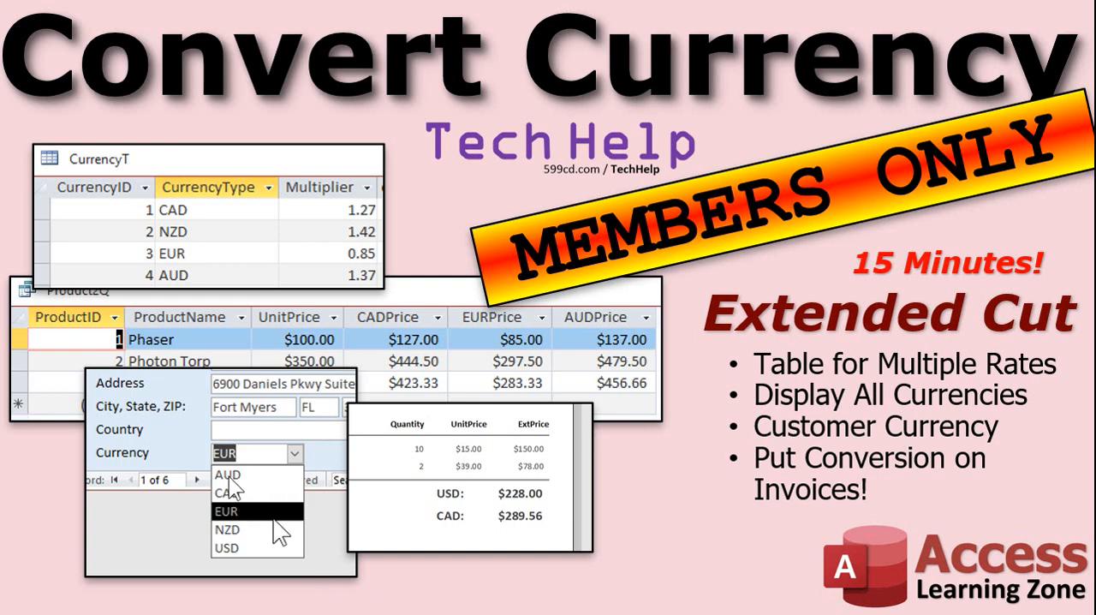